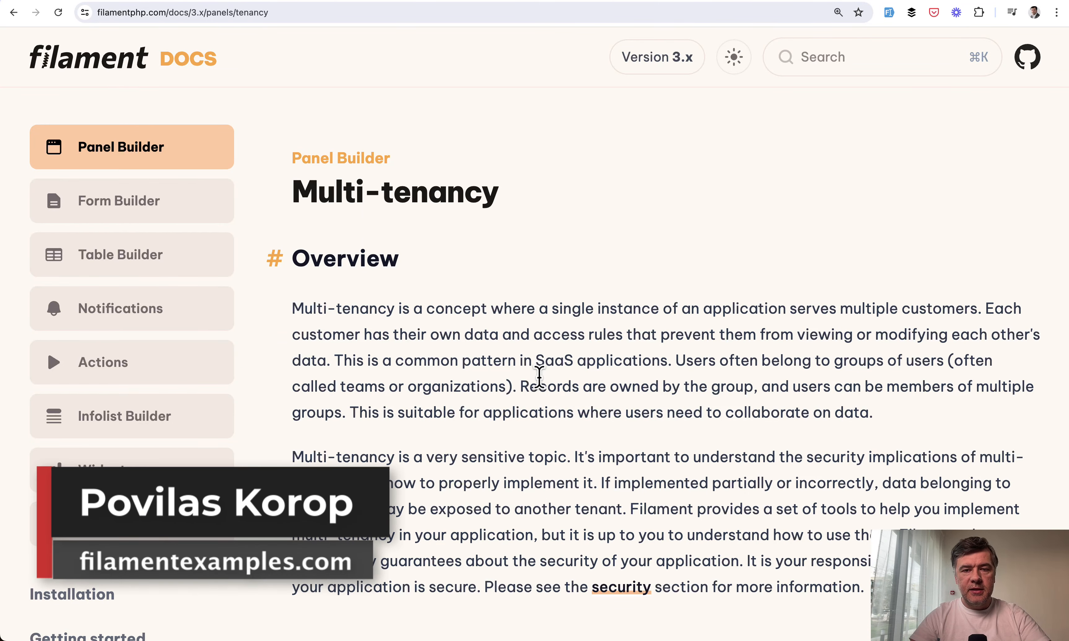
{"action": "mouse_move", "coordinate": [337, 181]}
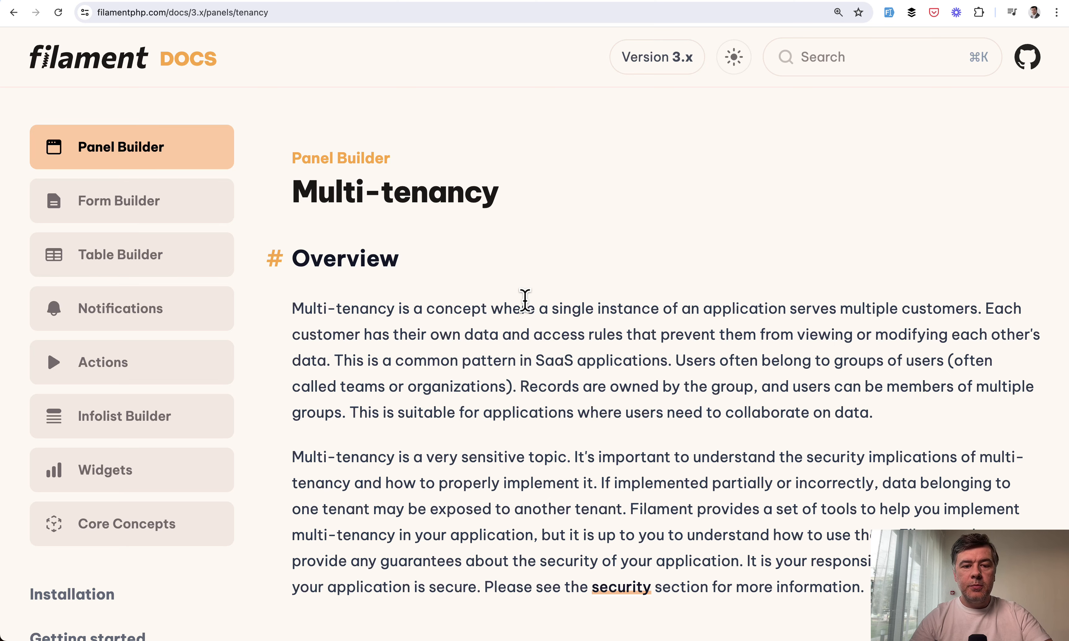
Scroll the Multi-tenancy docs past Simple one-to-many tenancy to the Setting up tenancy panel configuration code
{"action": "scroll", "scroll_direction": "down", "scroll_amount": 3}
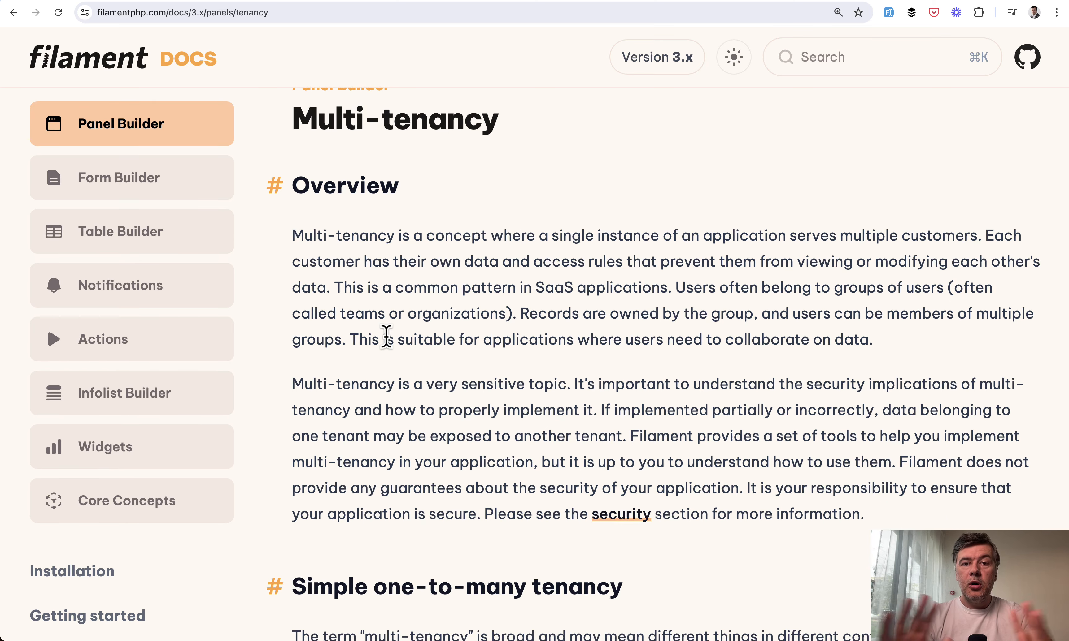
{"action": "scroll", "scroll_direction": "down", "scroll_amount": 3}
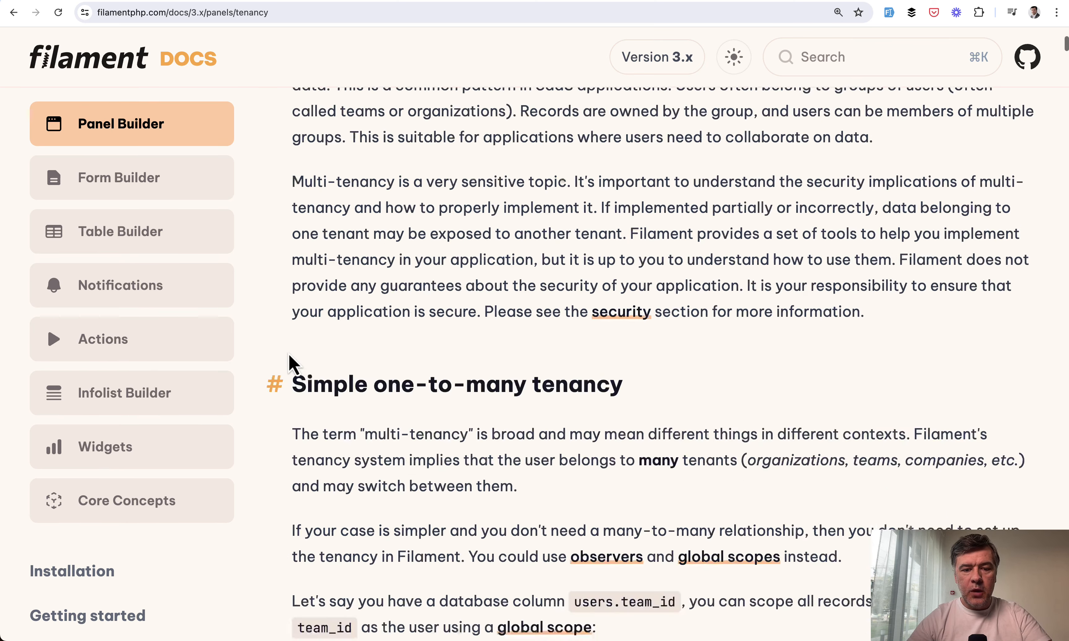
{"action": "scroll", "scroll_direction": "down", "scroll_amount": 3}
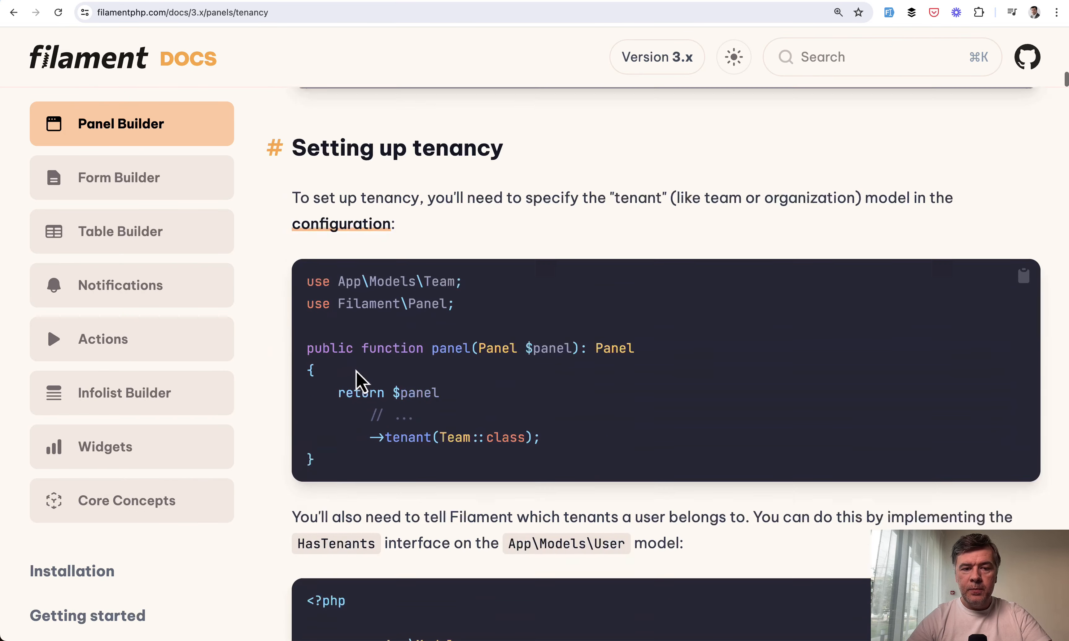
{"action": "scroll", "scroll_direction": "down", "scroll_amount": 3}
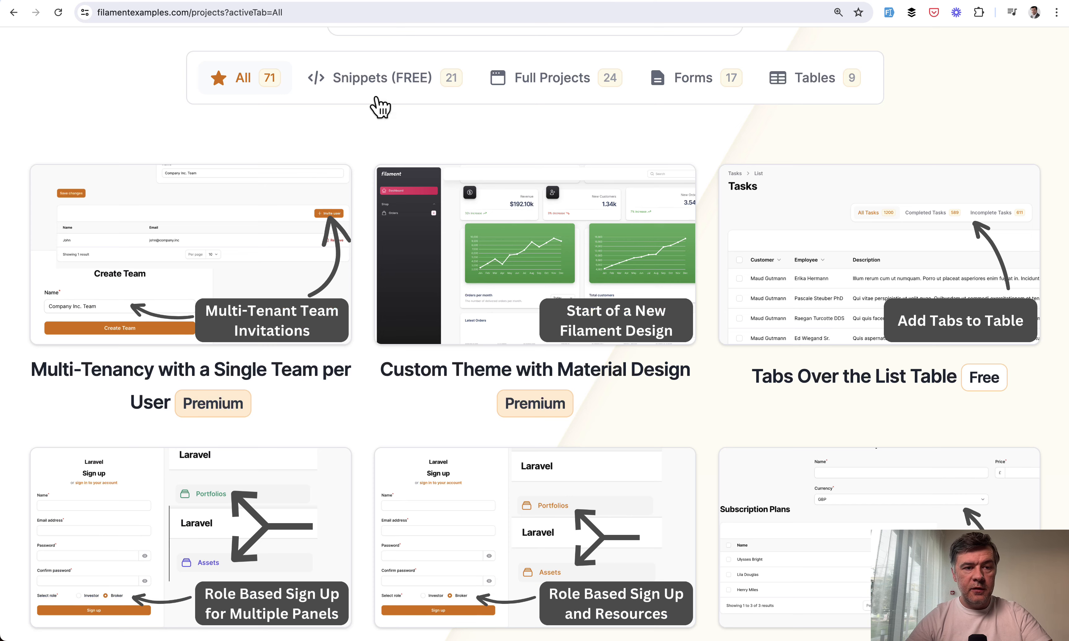
{"action": "scroll", "scroll_direction": "down", "scroll_amount": 3}
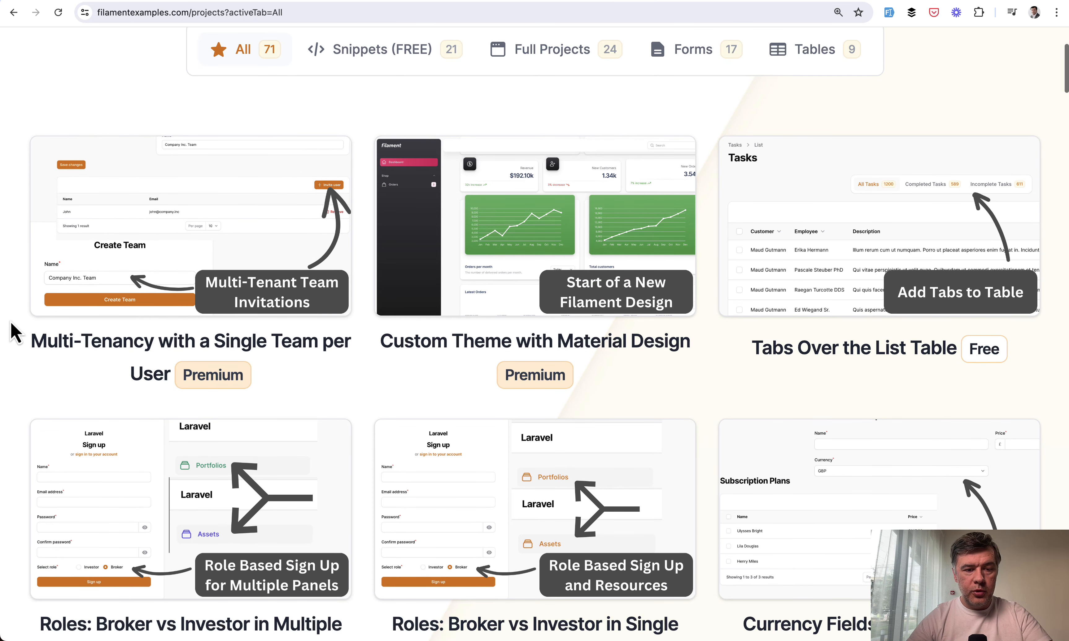
{"action": "mouse_move", "coordinate": [304, 402]}
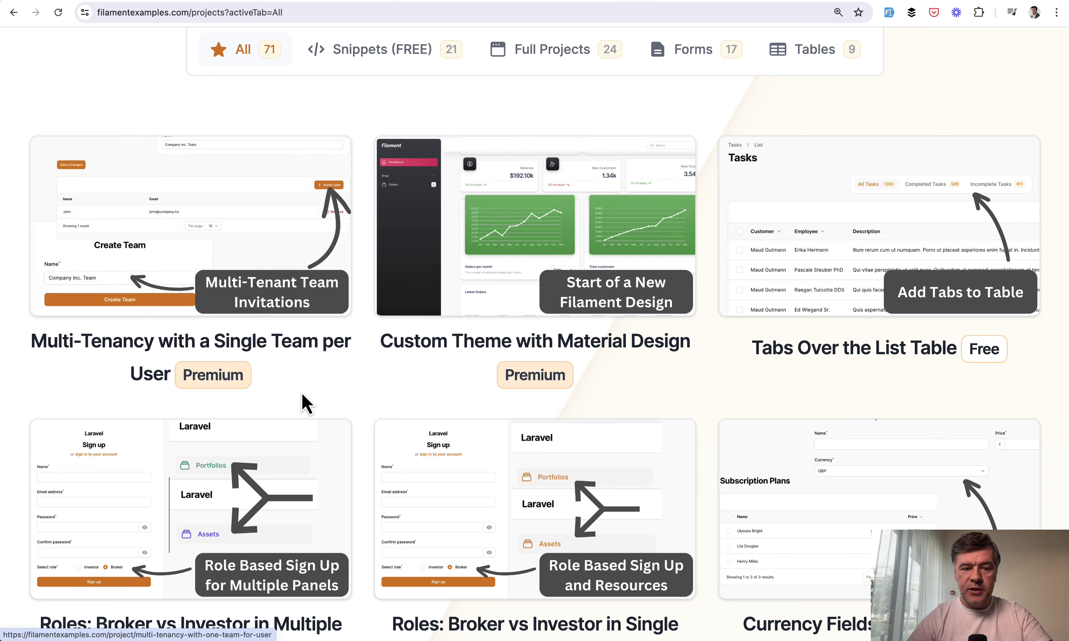
{"action": "mouse_move", "coordinate": [372, 405]}
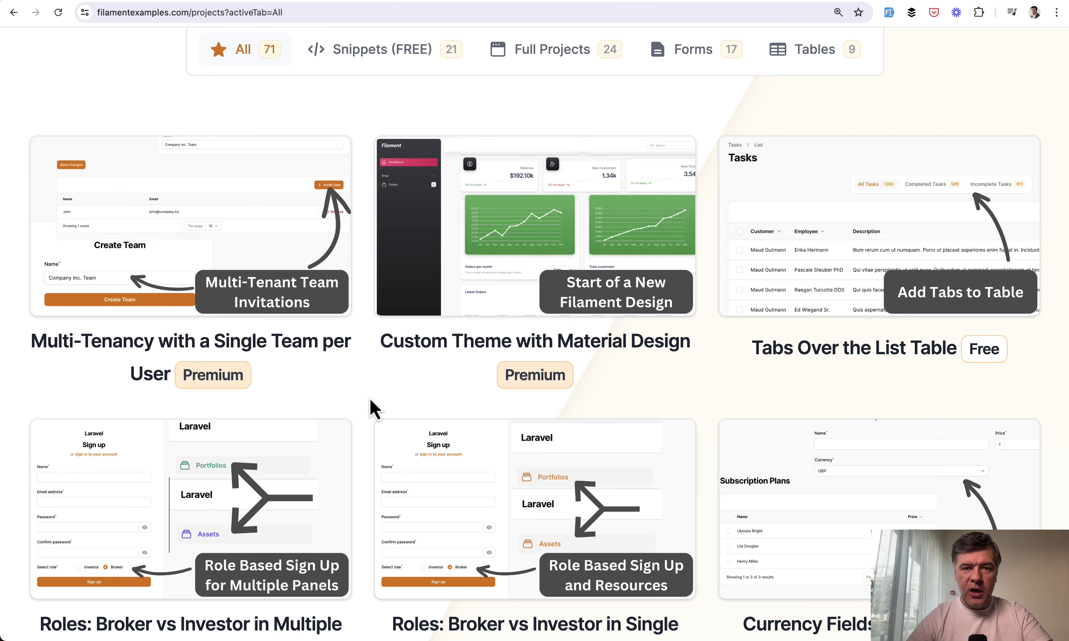
{"action": "mouse_move", "coordinate": [943, 111]}
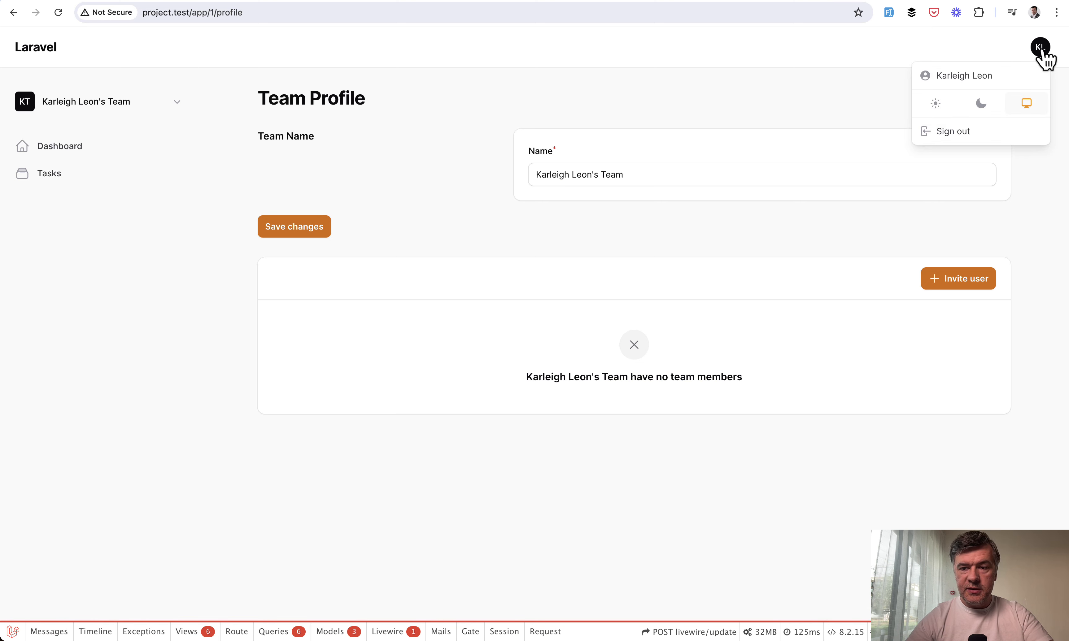
Sign out, then register a new account from the sign-up form, reaching the prefilled Create Team form
{"action": "left_click", "coordinate": [952, 131]}
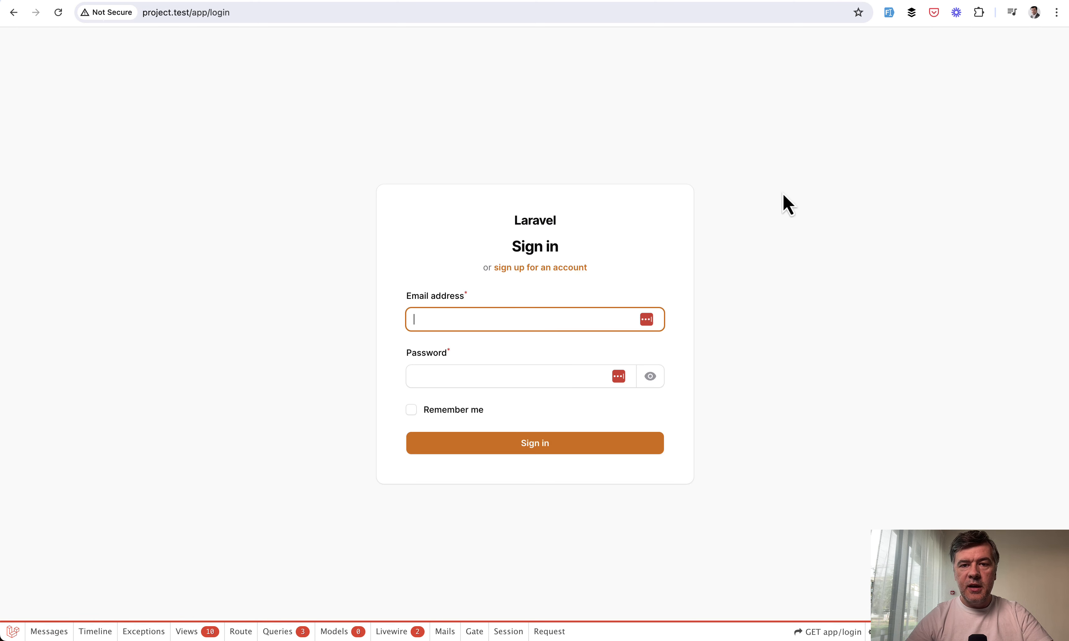
{"action": "mouse_move", "coordinate": [540, 272]}
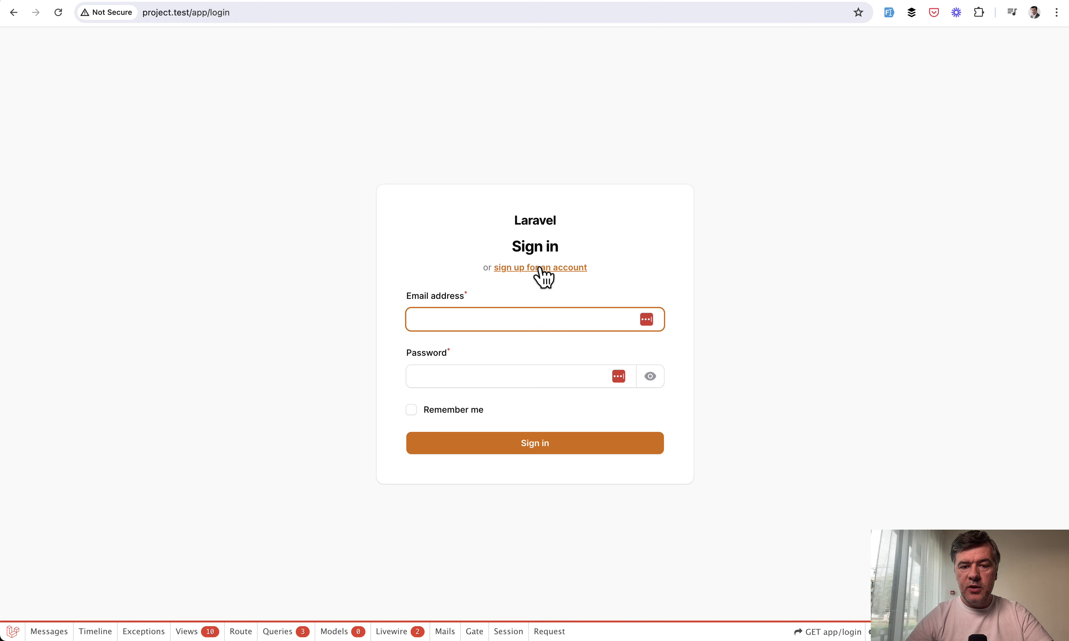
{"action": "left_click", "coordinate": [540, 268]}
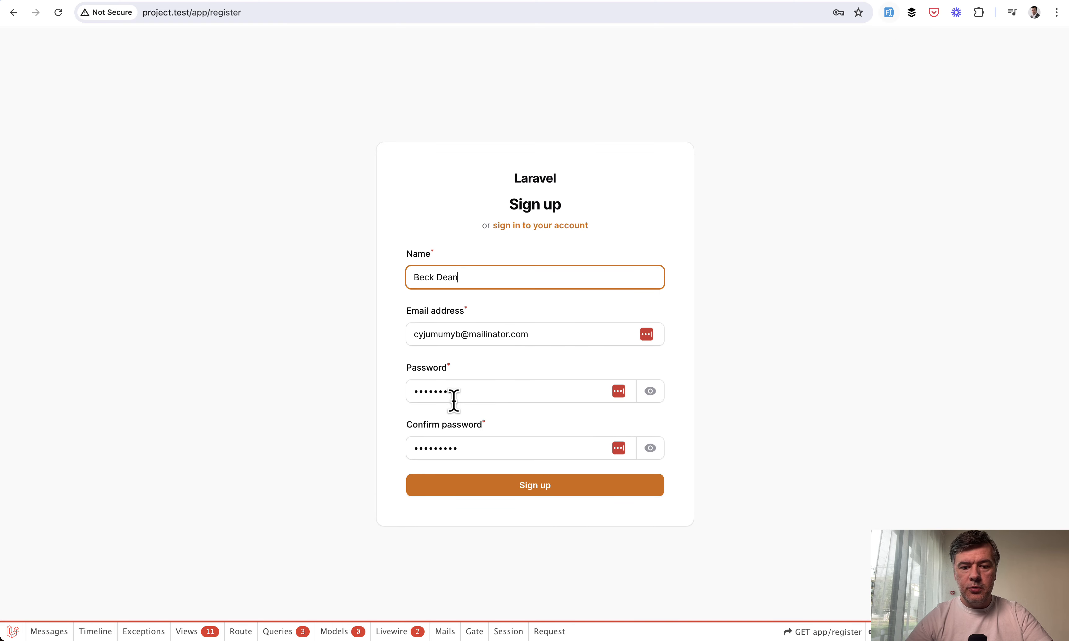
{"action": "left_click", "coordinate": [534, 485]}
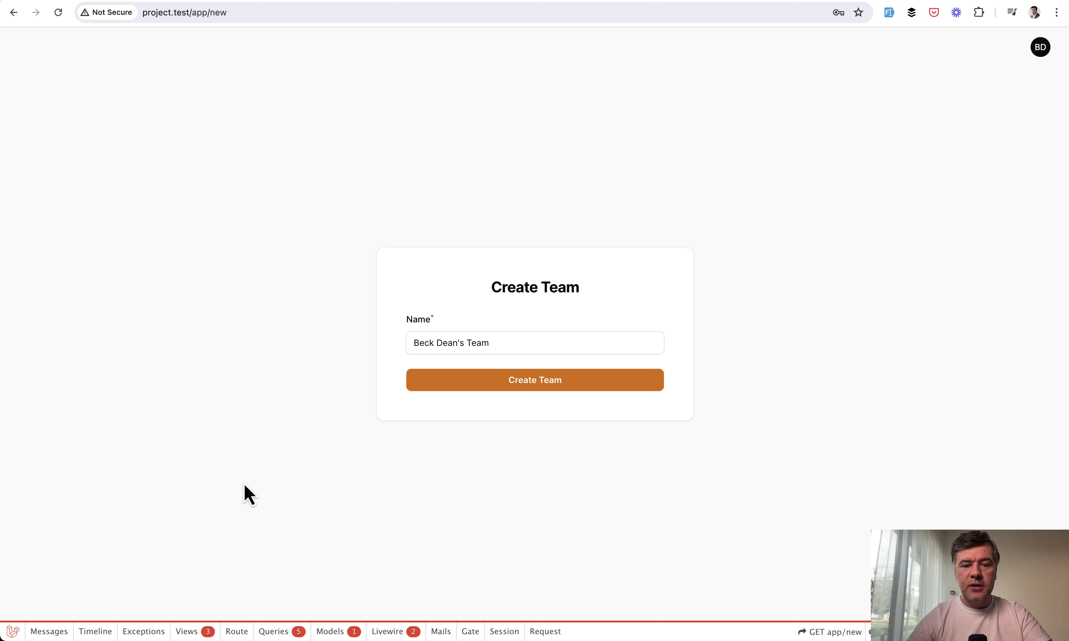
{"action": "mouse_move", "coordinate": [357, 357]}
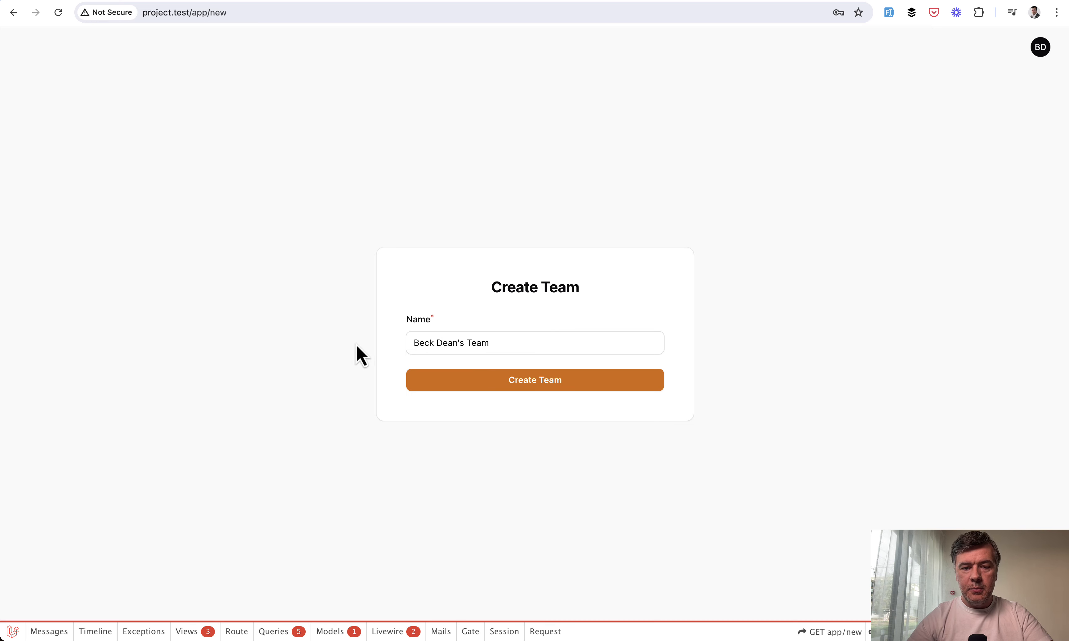
Create the prefilled team, check its empty Tasks list, and go to Team Profile from the team dropdown
{"action": "left_click", "coordinate": [534, 380]}
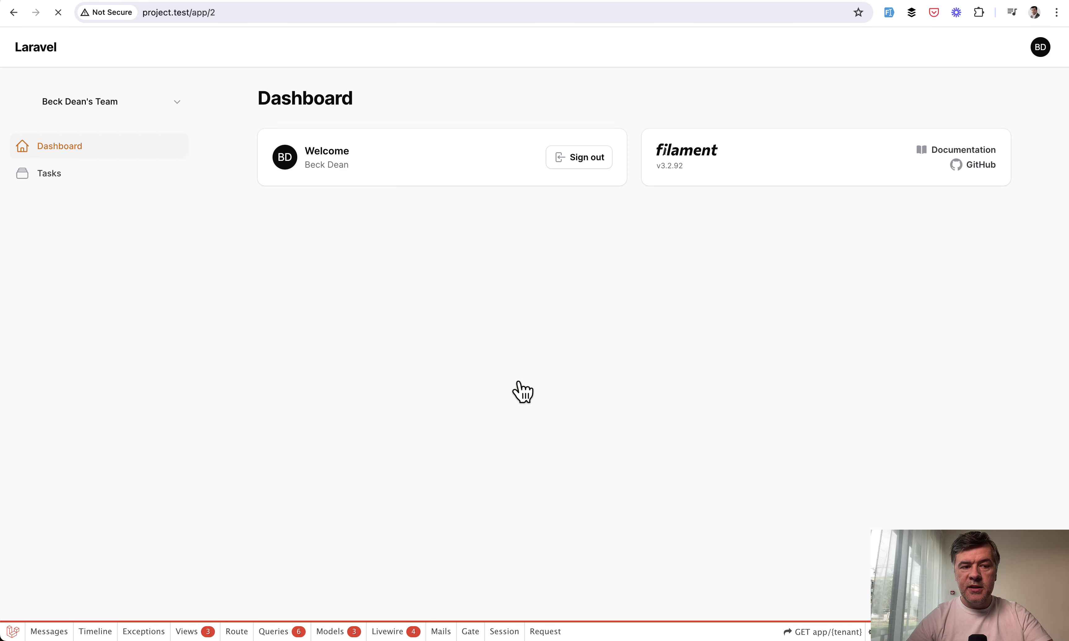
{"action": "left_click", "coordinate": [49, 174]}
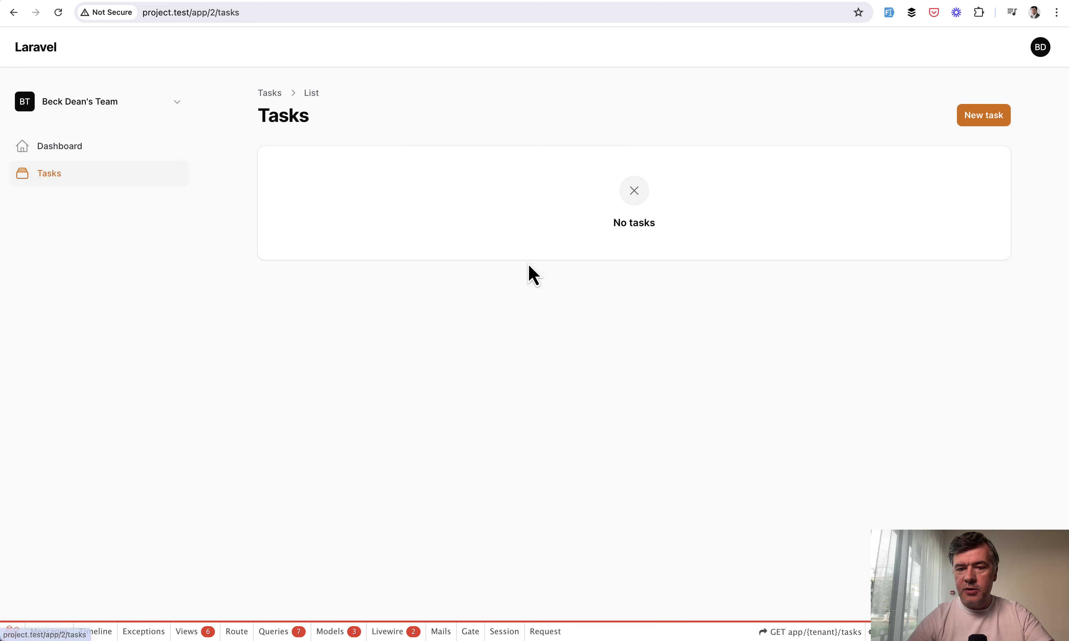
{"action": "mouse_move", "coordinate": [717, 293]}
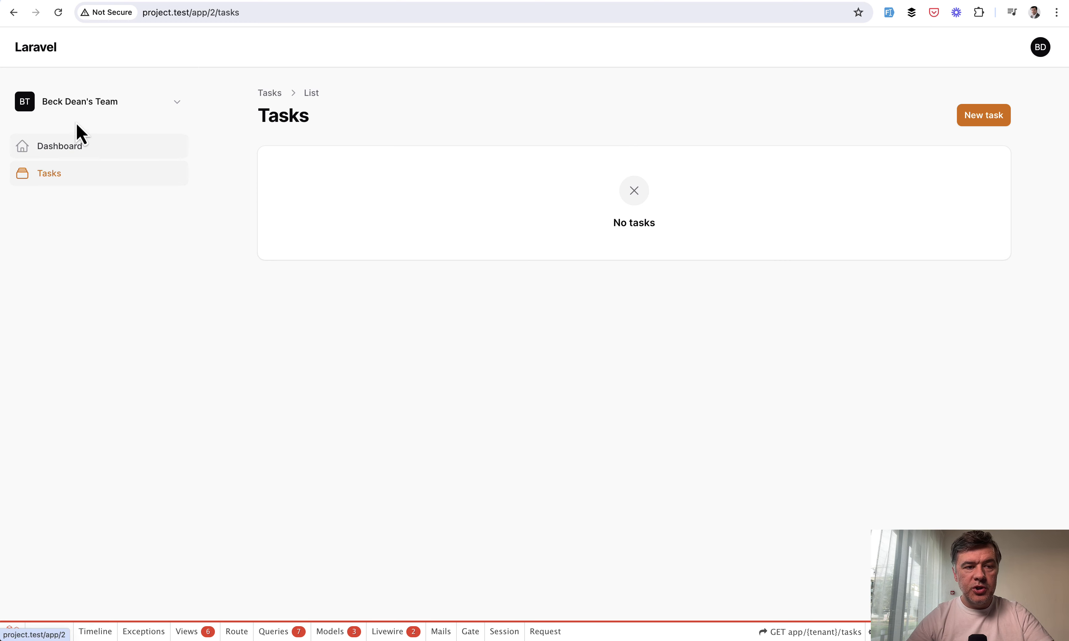
{"action": "left_click", "coordinate": [93, 102]}
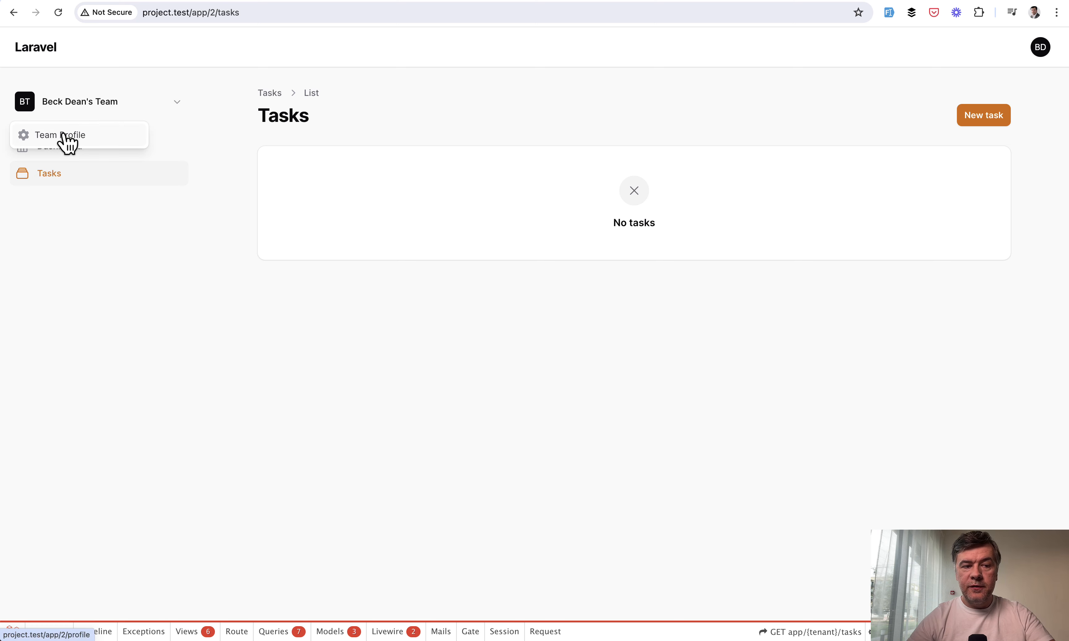
{"action": "left_click", "coordinate": [61, 135]}
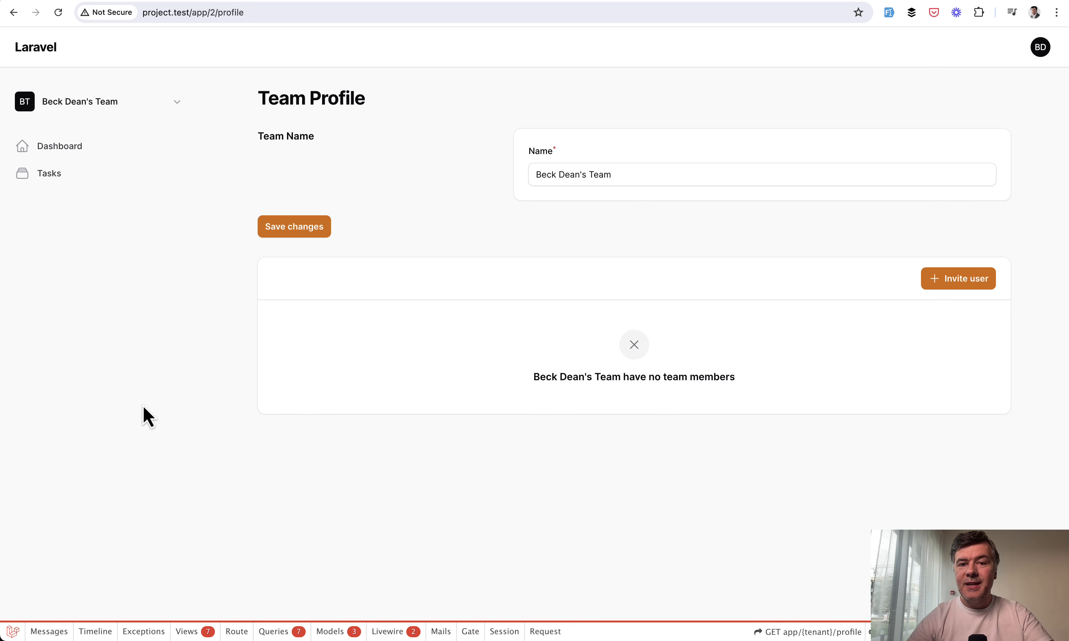
{"action": "mouse_move", "coordinate": [431, 128]}
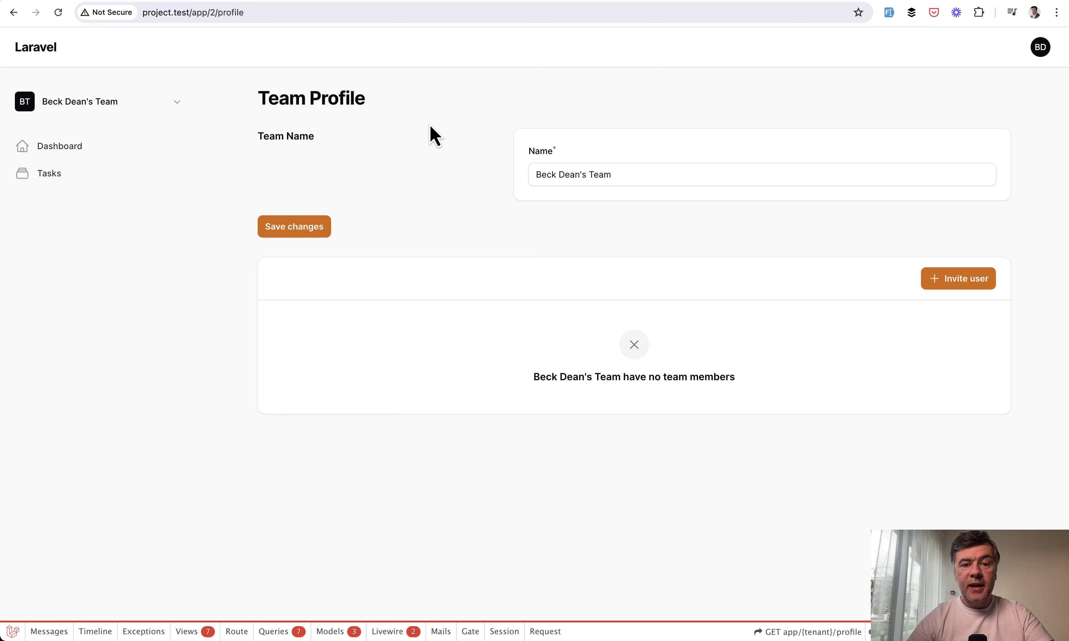
{"action": "mouse_move", "coordinate": [978, 281]}
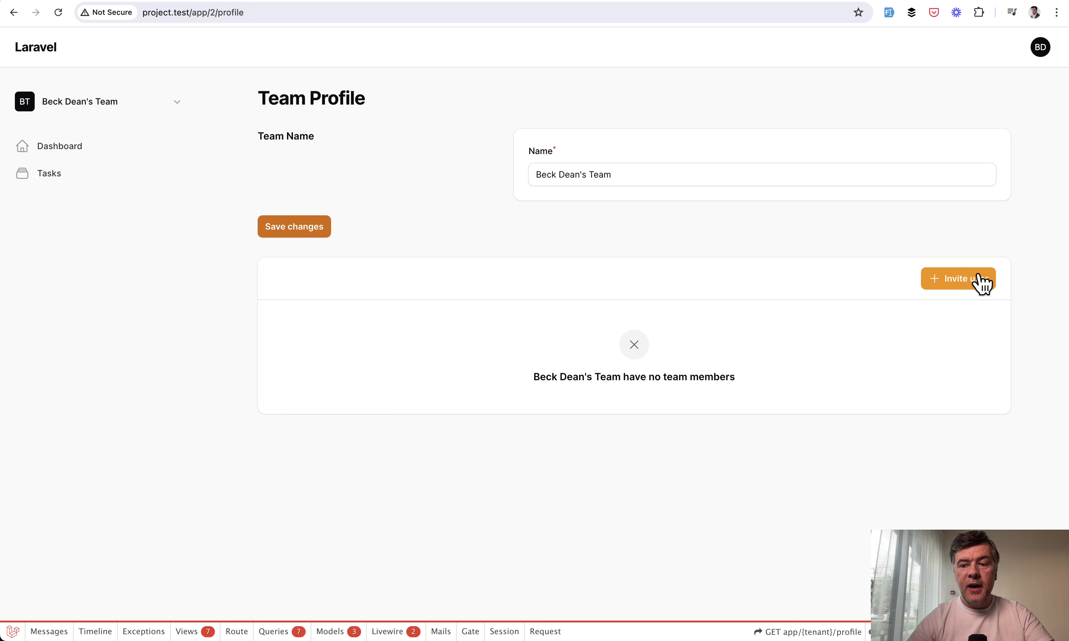
Start an Invite user action on the team profile and cancel it without inviting anyone
{"action": "left_click", "coordinate": [959, 279]}
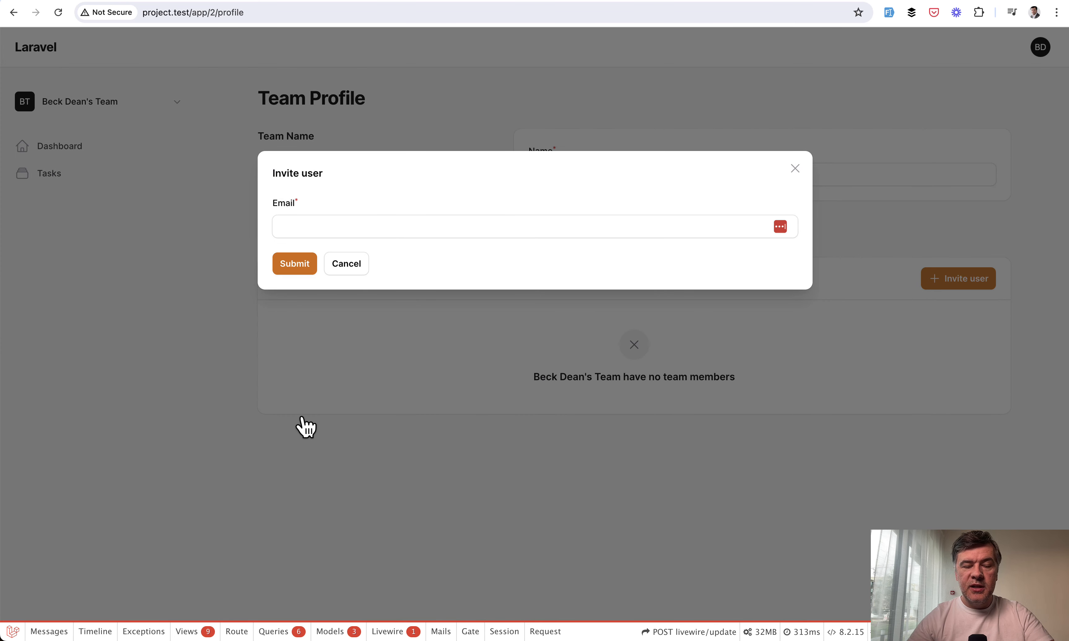
{"action": "mouse_move", "coordinate": [294, 450]}
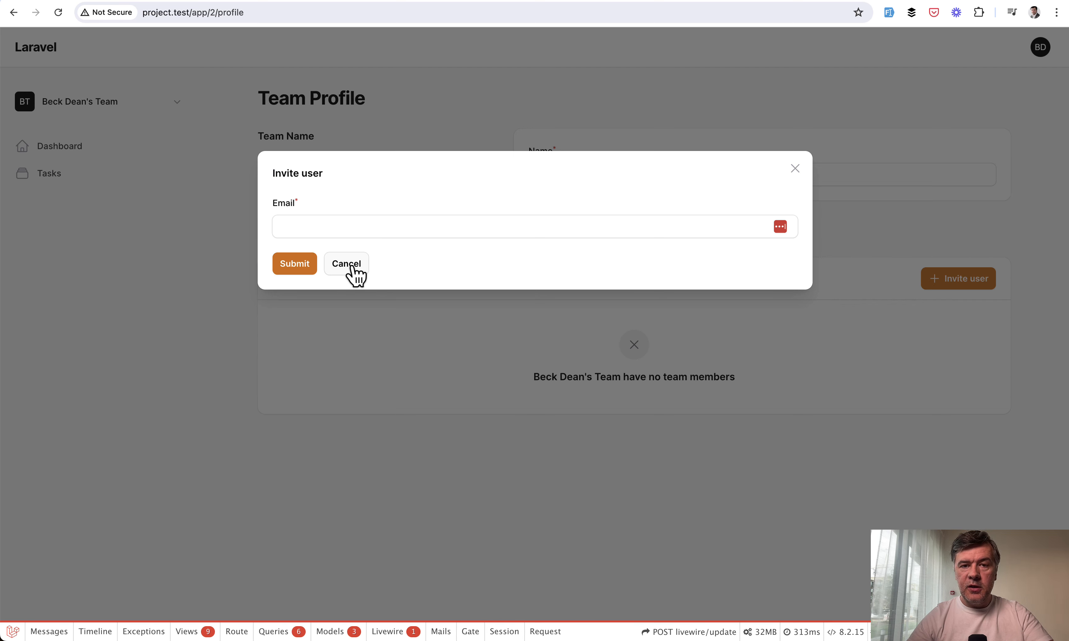
{"action": "left_click", "coordinate": [346, 263]}
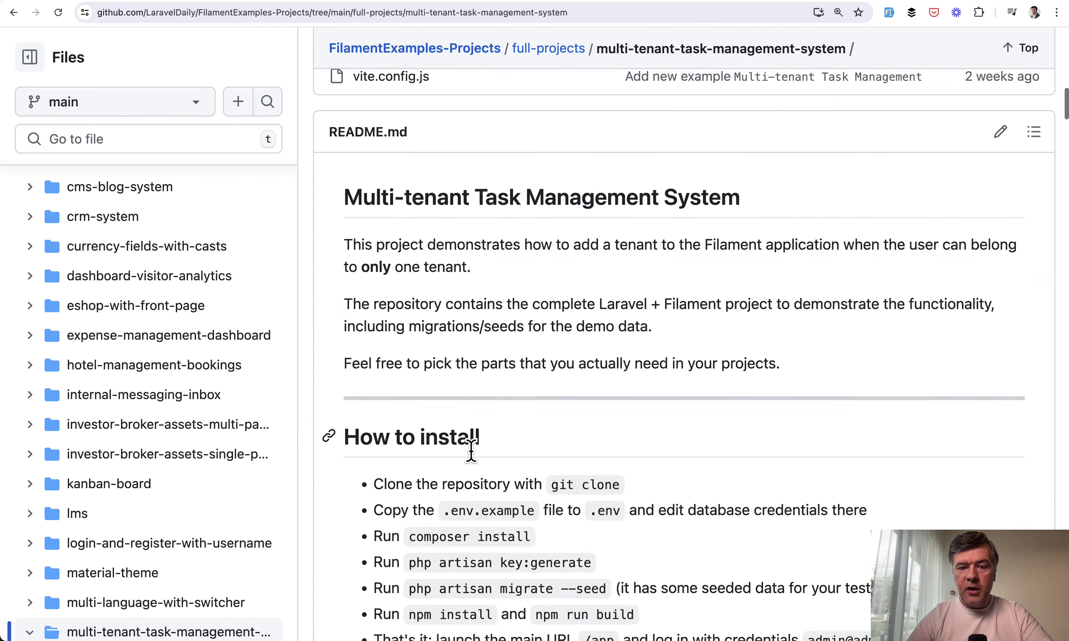
Scroll the README to app/Models/User.php and highlight HasTenants in the User model imports
{"action": "scroll", "scroll_direction": "down", "scroll_amount": 3}
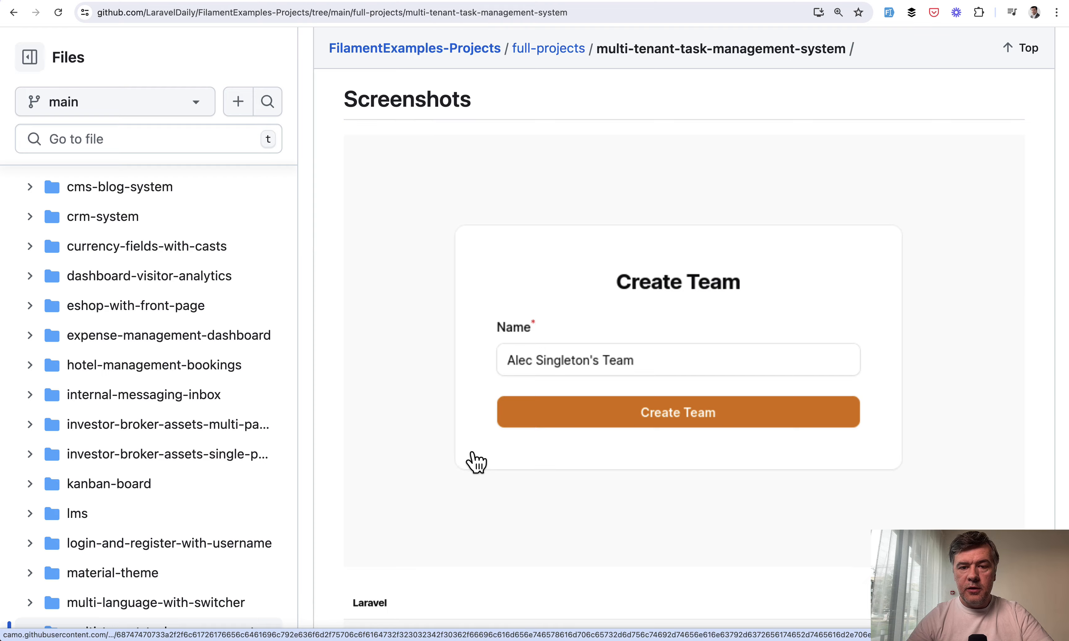
{"action": "scroll", "scroll_direction": "down", "scroll_amount": 3}
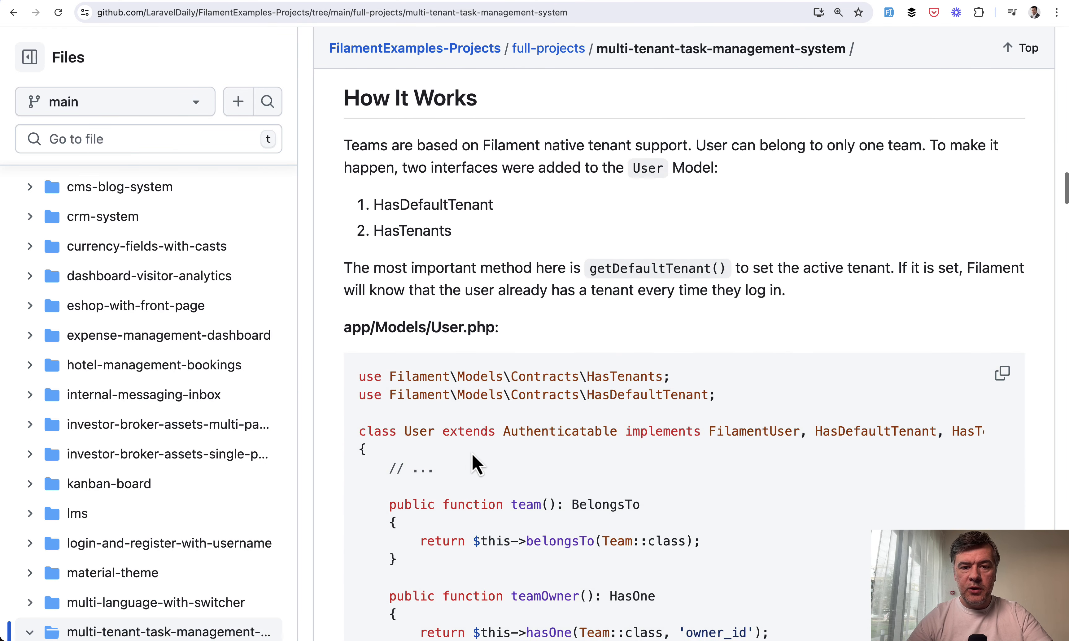
{"action": "scroll", "scroll_direction": "down", "scroll_amount": 3}
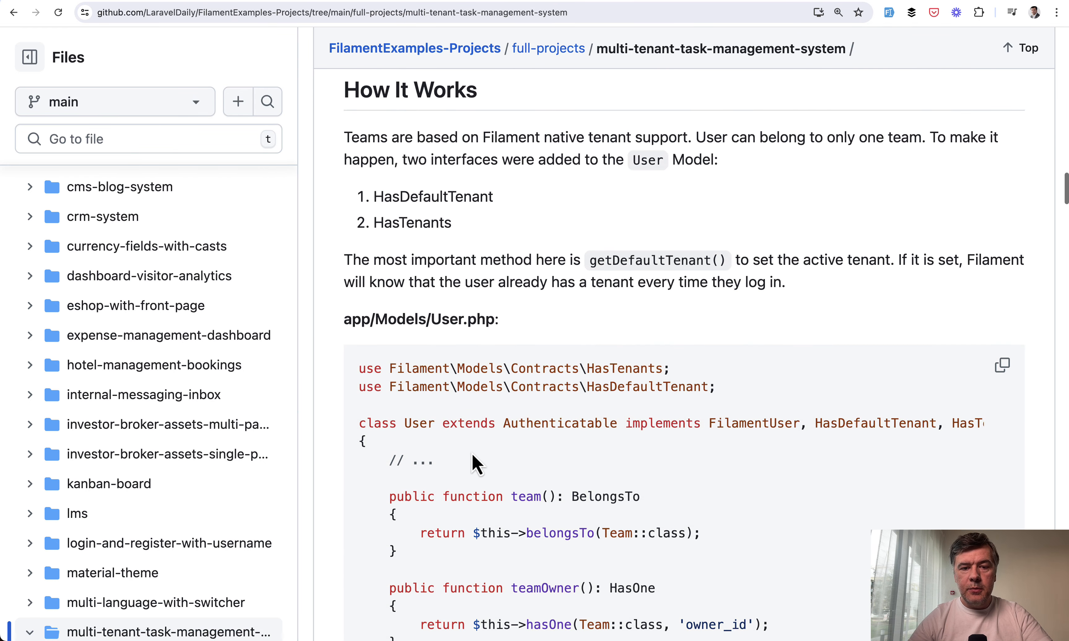
{"action": "scroll", "scroll_direction": "down", "scroll_amount": 3}
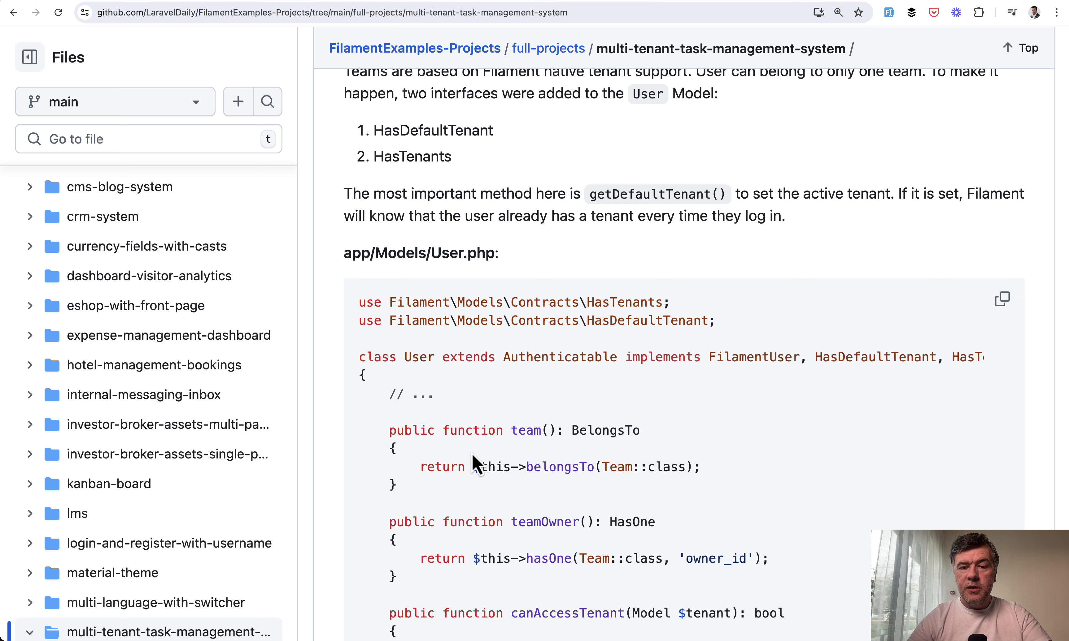
{"action": "mouse_move", "coordinate": [614, 350]}
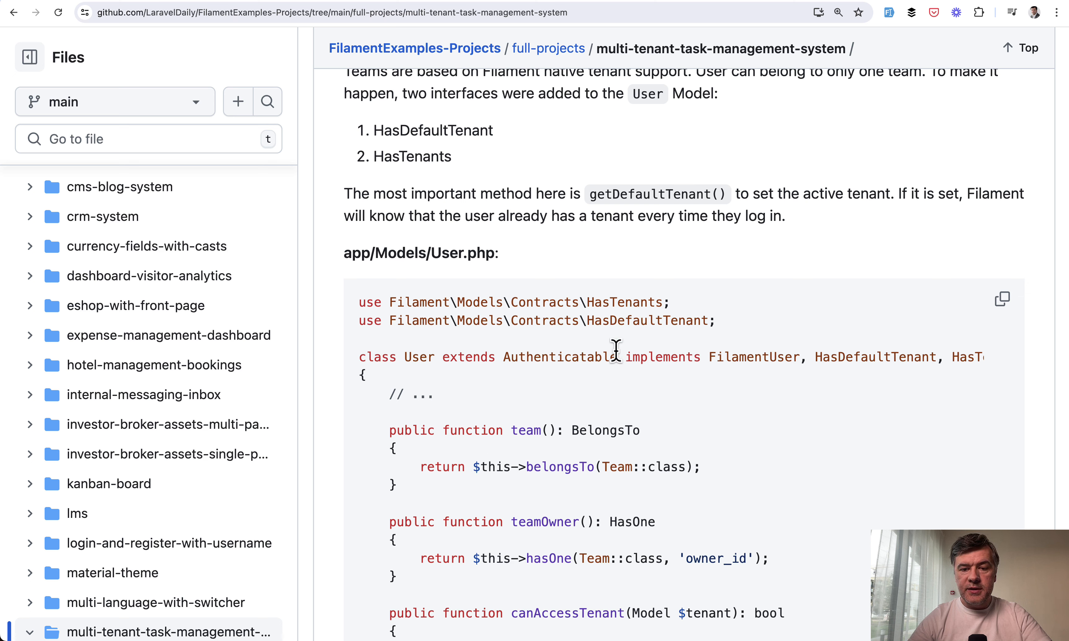
{"action": "double_click", "coordinate": [624, 303]}
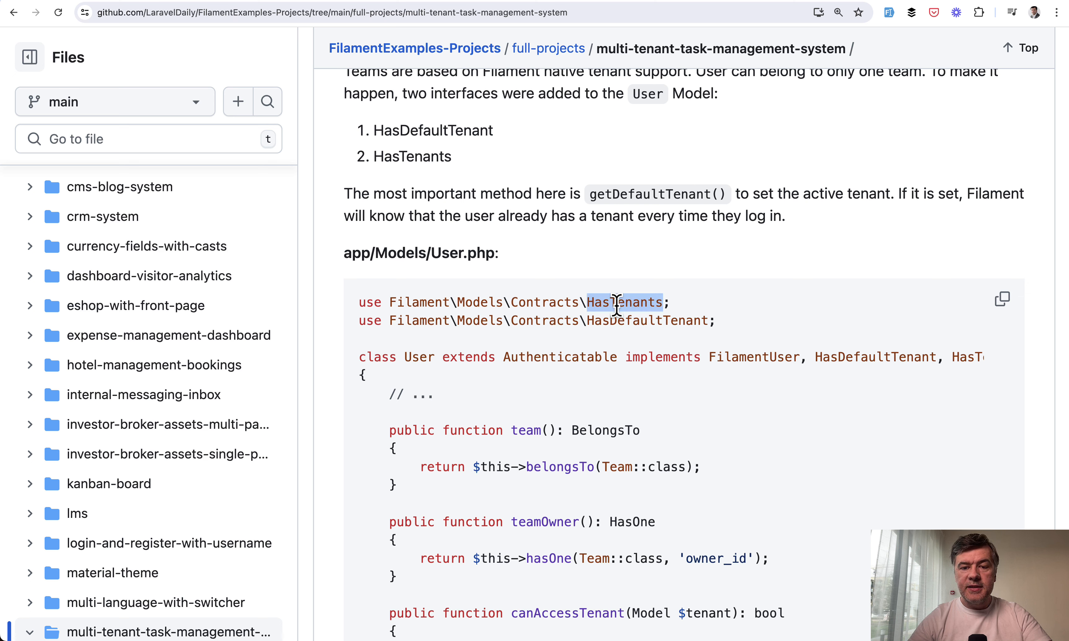
Continue through the User model's team(), canAccessTenant() and getDefaultTenant() methods to the panel provider section
{"action": "scroll", "scroll_direction": "down", "scroll_amount": 3}
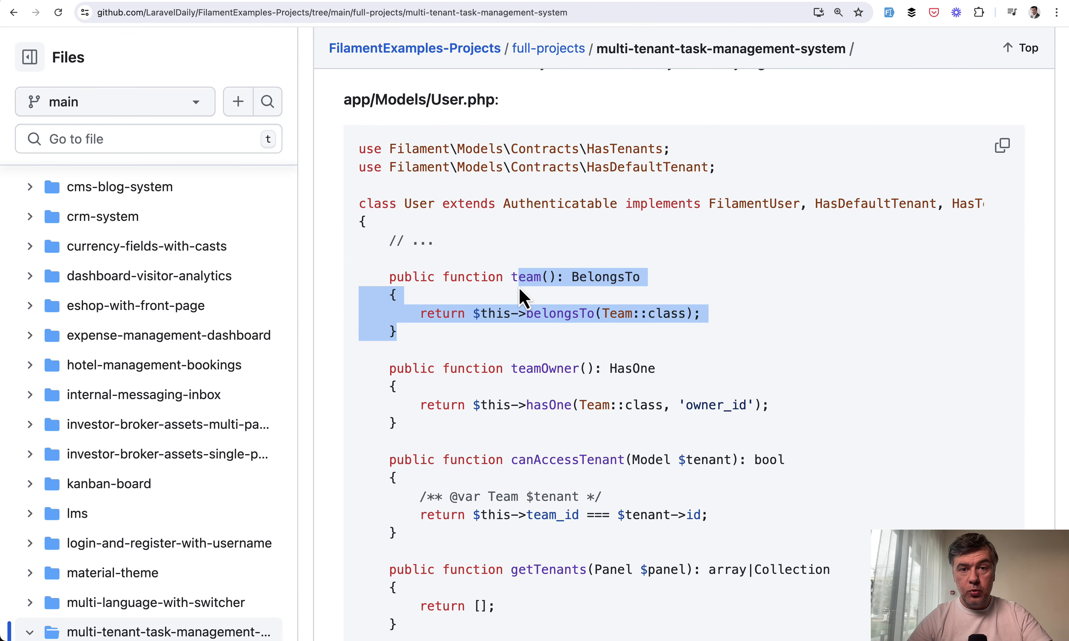
{"action": "scroll", "scroll_direction": "down", "scroll_amount": 3}
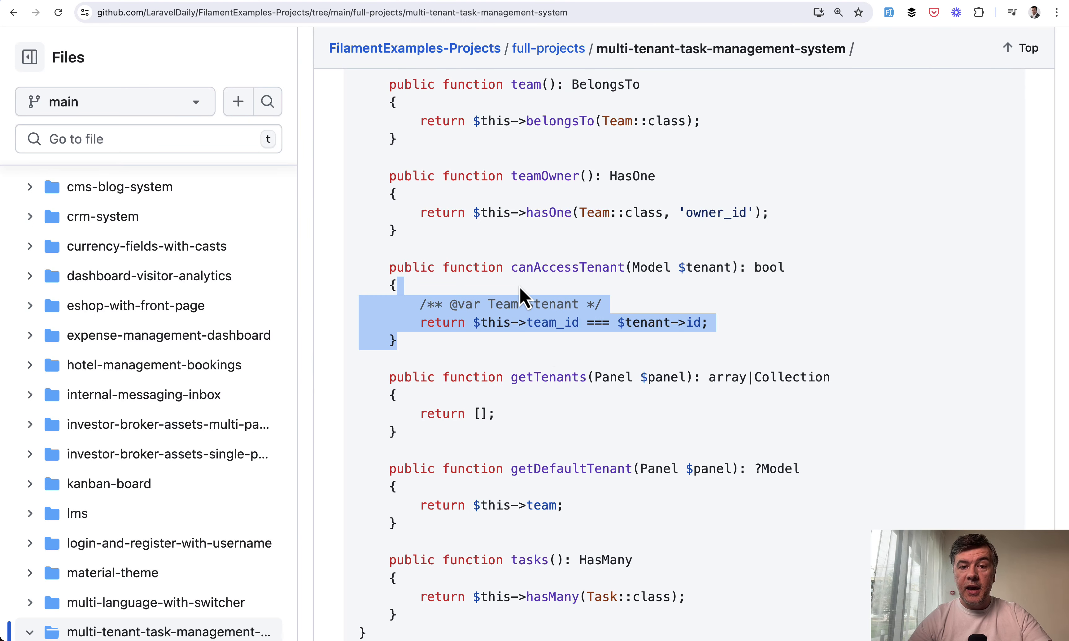
{"action": "scroll", "scroll_direction": "down", "scroll_amount": 3}
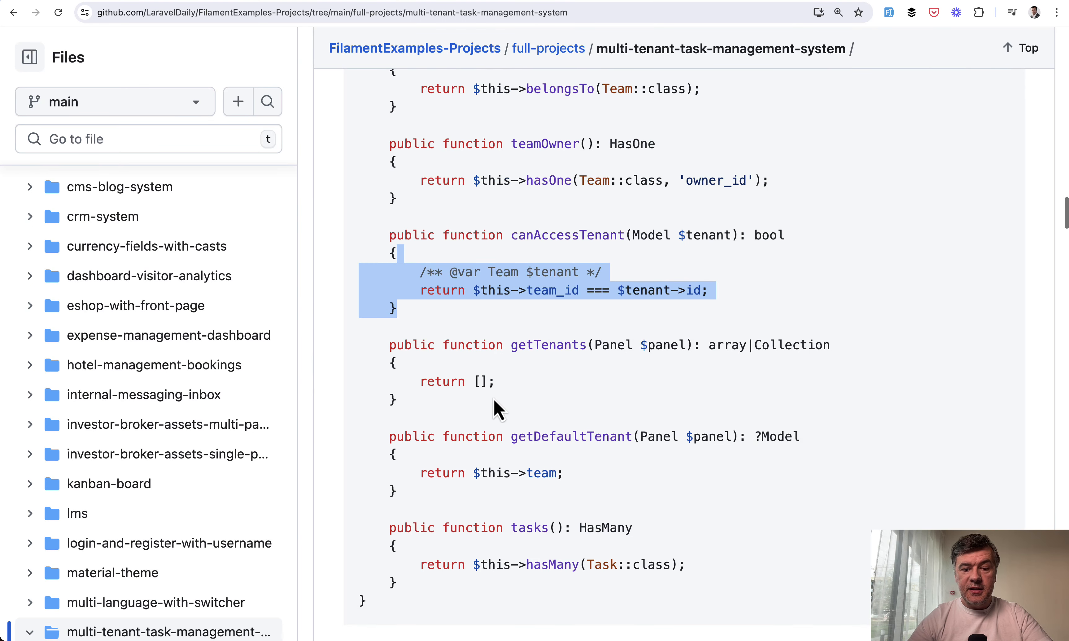
{"action": "scroll", "scroll_direction": "down", "scroll_amount": 3}
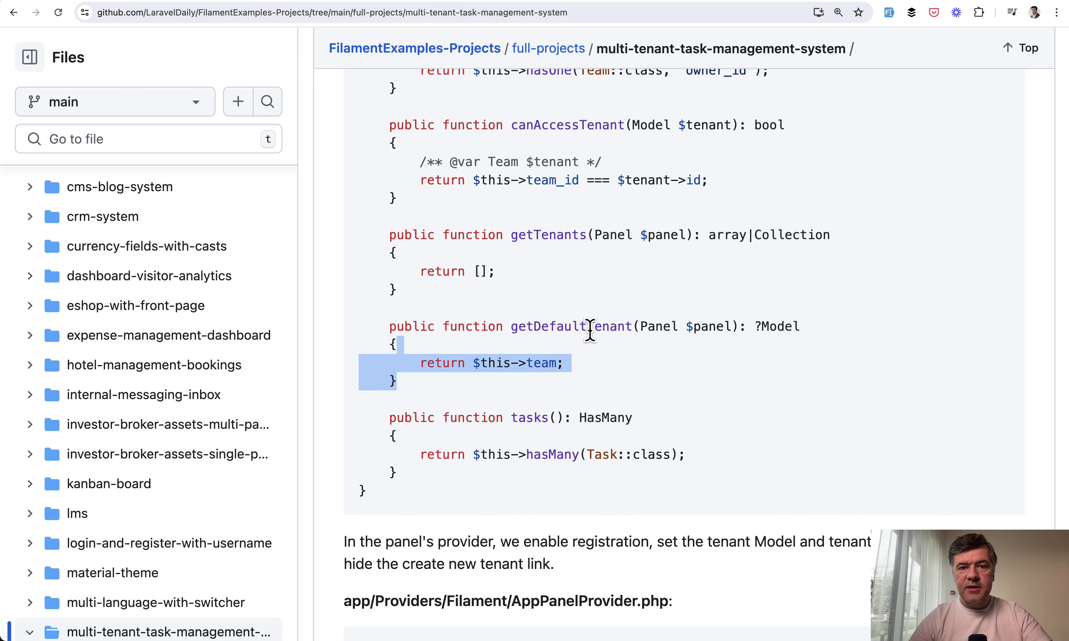
Scroll to the README's AppPanelProvider.php tenant configuration and highlight its tenantMenuItems block
{"action": "scroll", "scroll_direction": "down", "scroll_amount": 3}
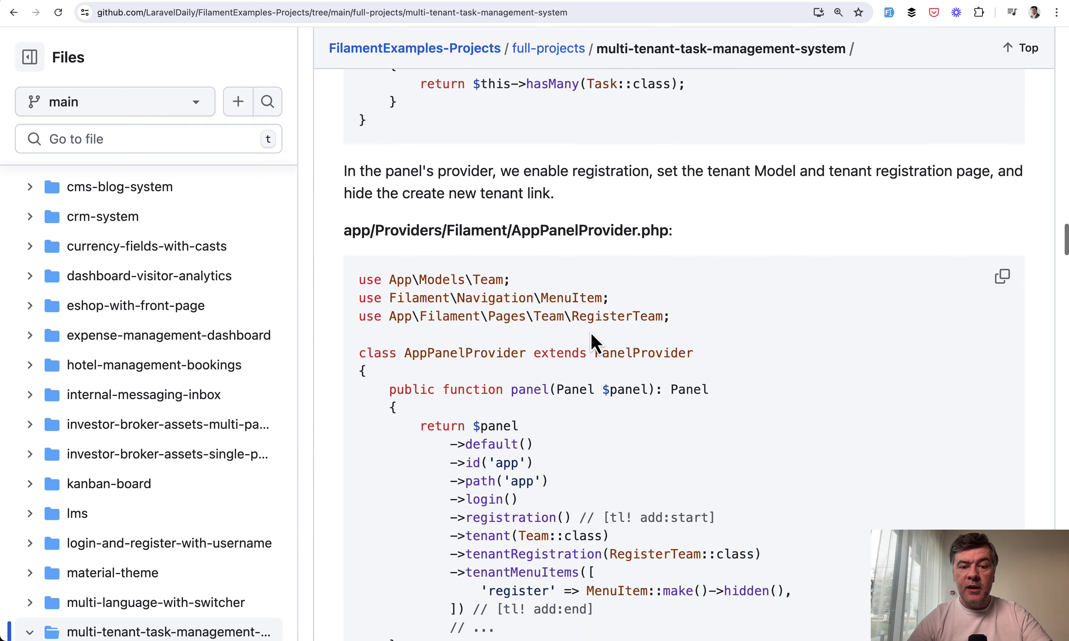
{"action": "scroll", "scroll_direction": "down", "scroll_amount": 3}
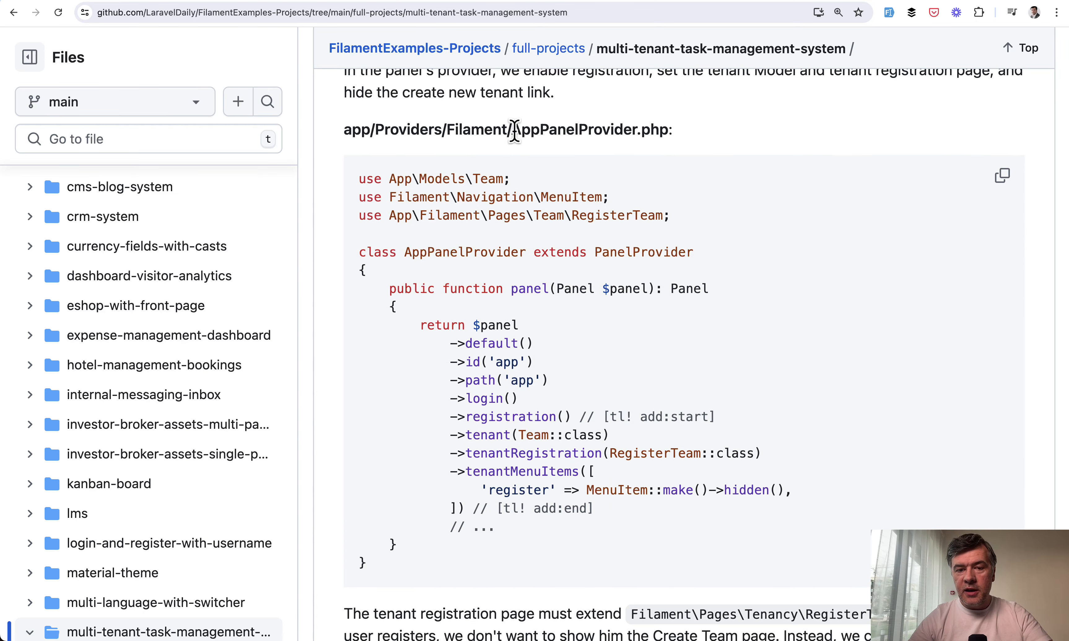
{"action": "mouse_move", "coordinate": [618, 356]}
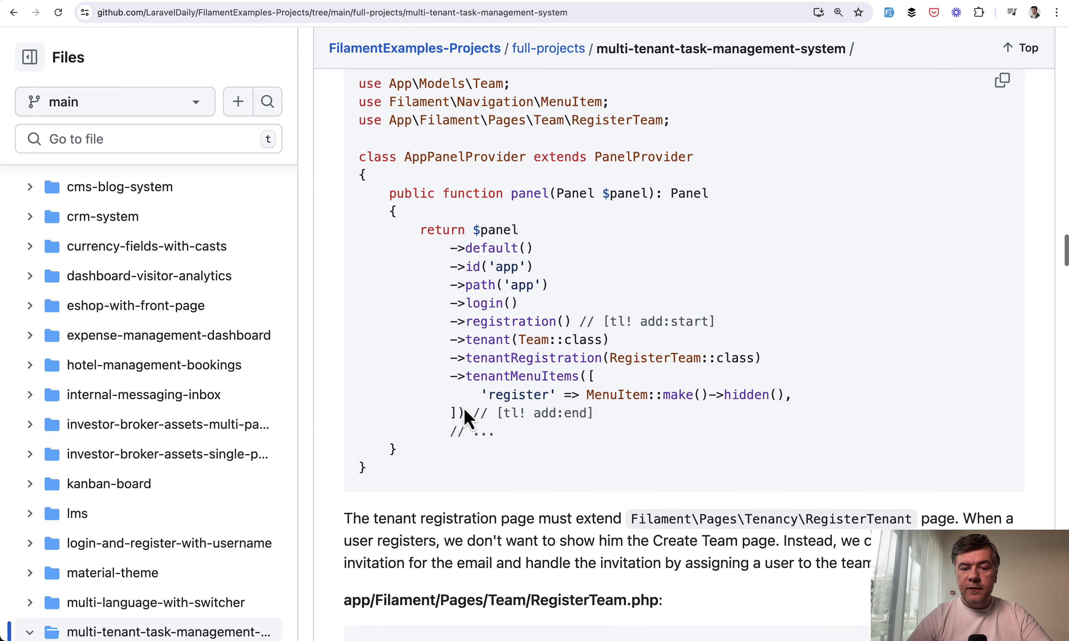
{"action": "scroll", "scroll_direction": "down", "scroll_amount": 3}
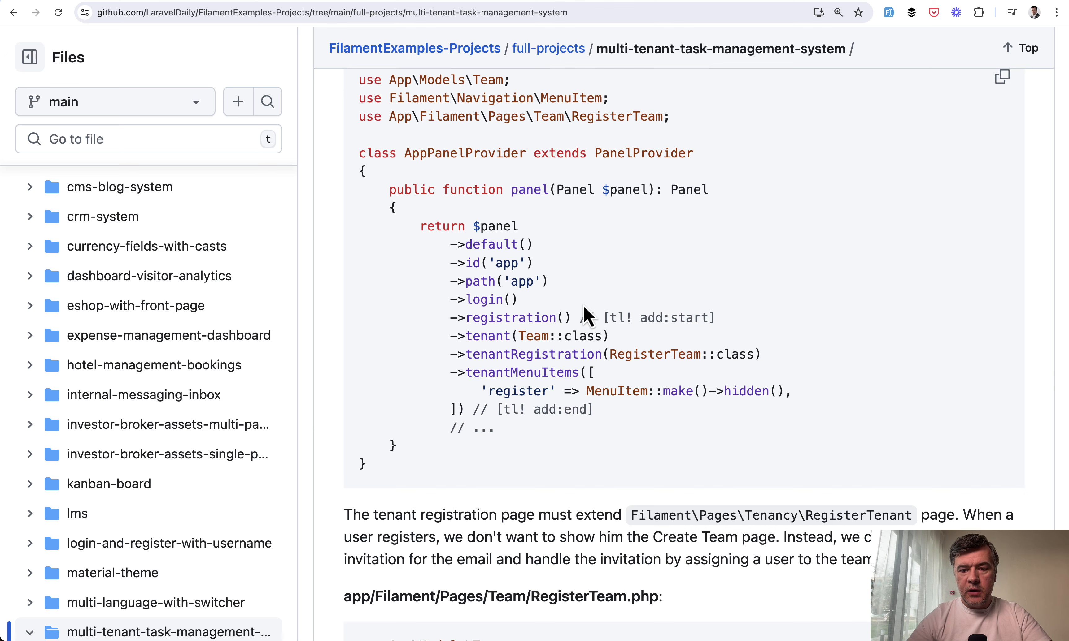
{"action": "mouse_move", "coordinate": [653, 316]}
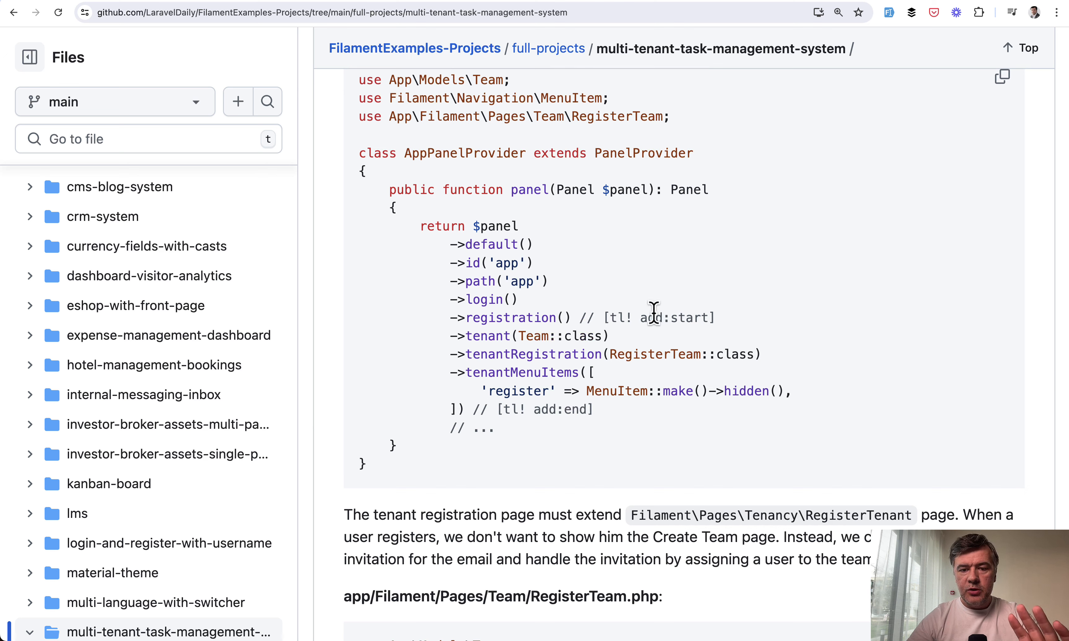
{"action": "mouse_move", "coordinate": [571, 336]}
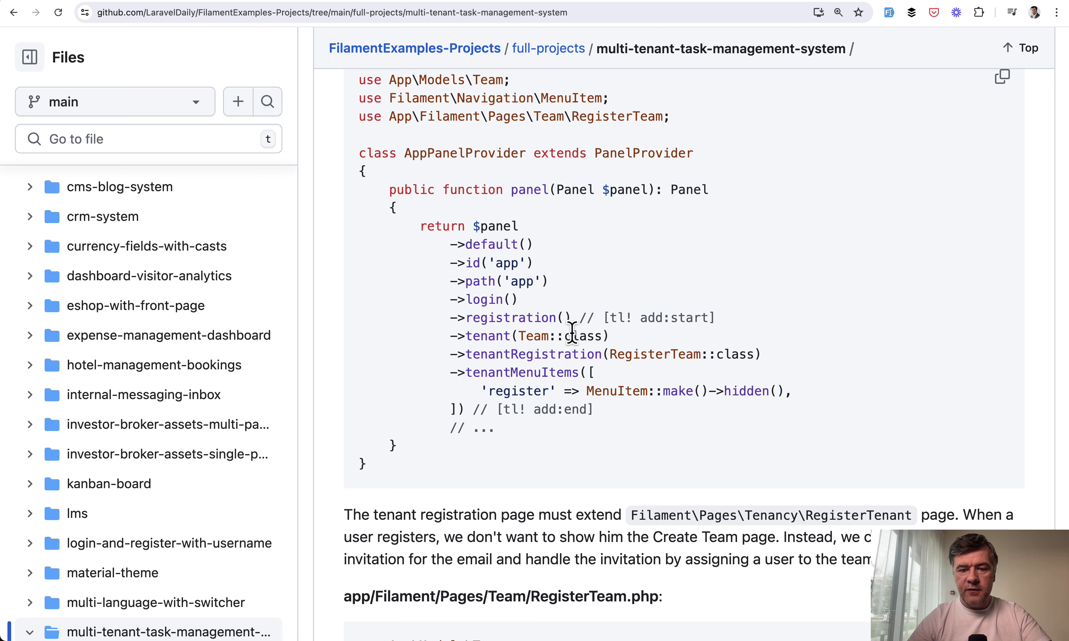
{"action": "scroll", "scroll_direction": "down", "scroll_amount": 3}
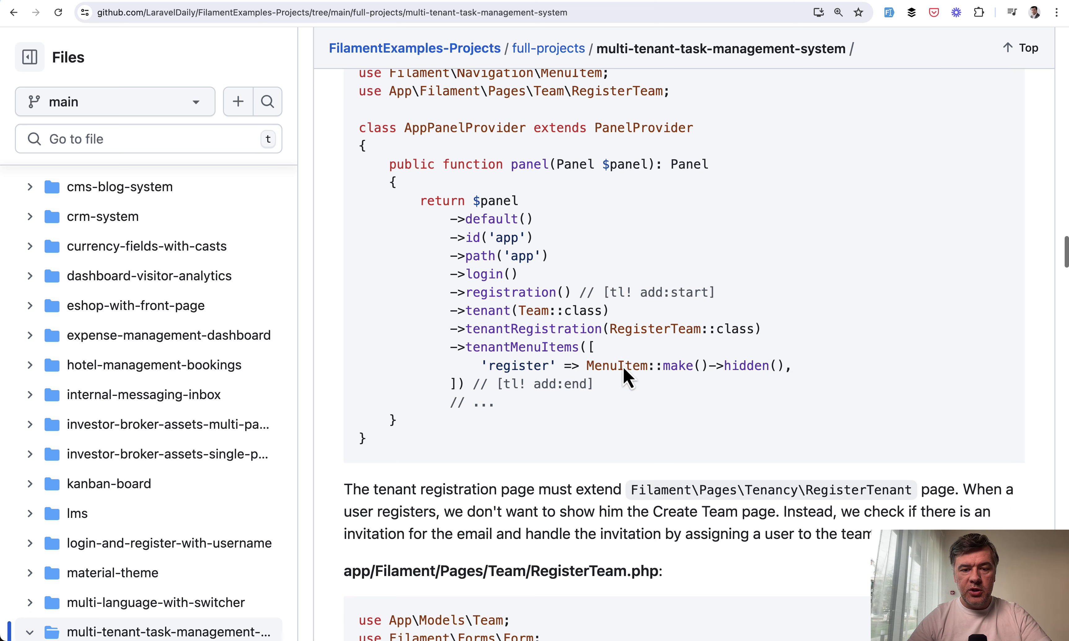
{"action": "mouse_move", "coordinate": [485, 311]}
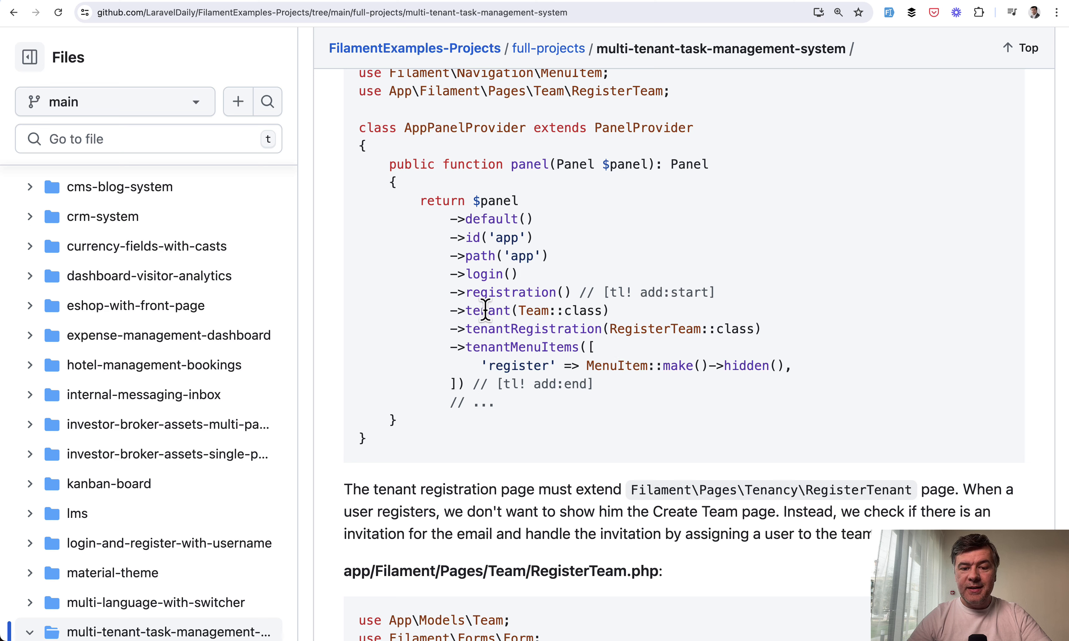
{"action": "double_click", "coordinate": [538, 329]}
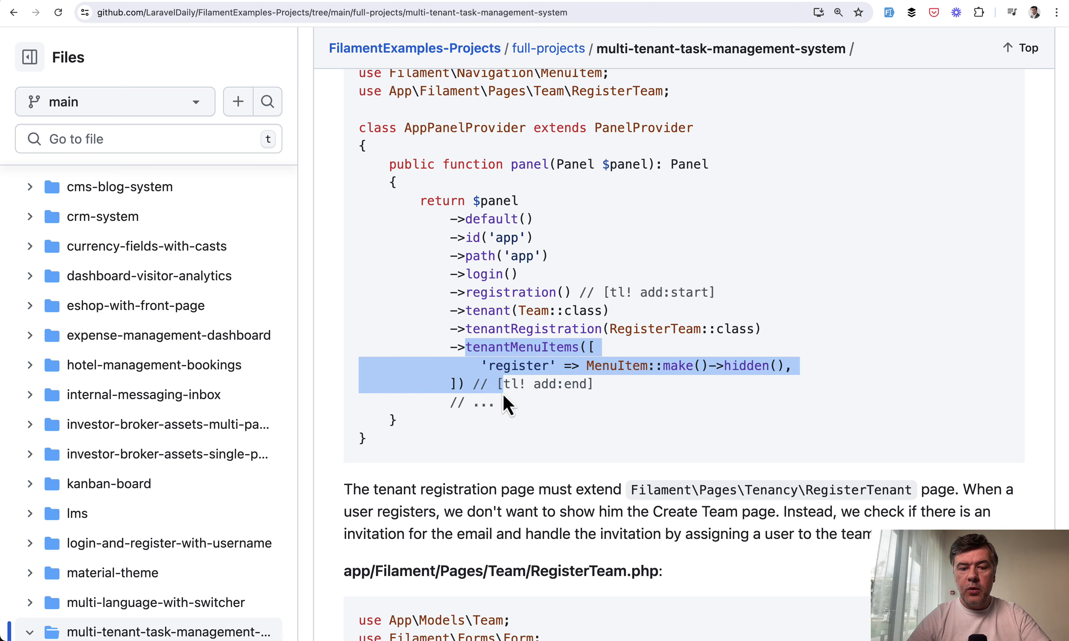
{"action": "left_click", "coordinate": [717, 416]}
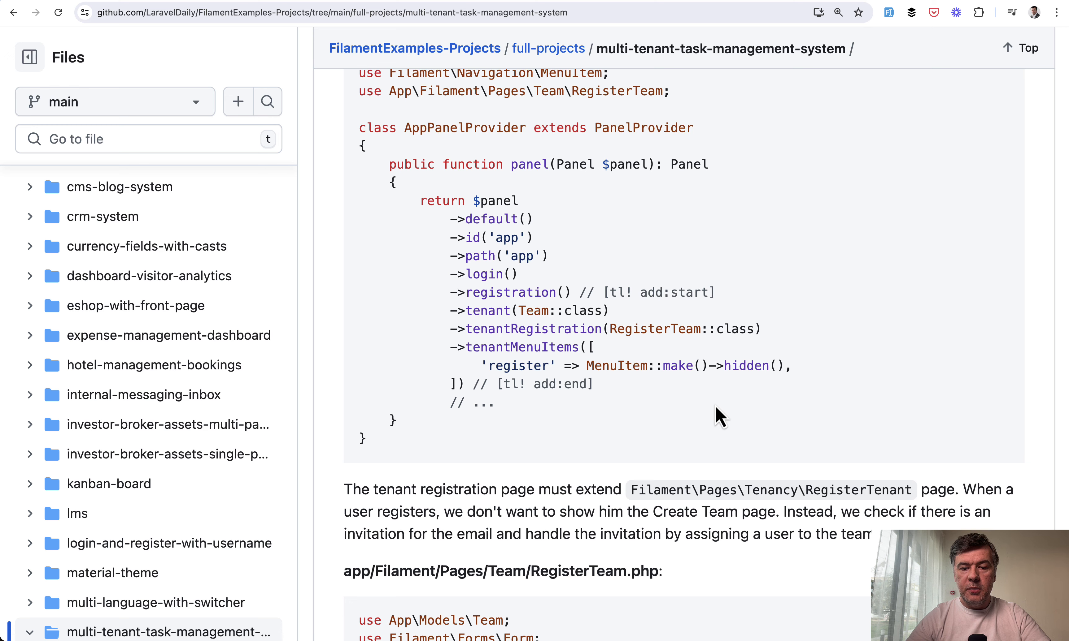
Continue down the README to the RegisterTeam.php page code
{"action": "scroll", "scroll_direction": "down", "scroll_amount": 3}
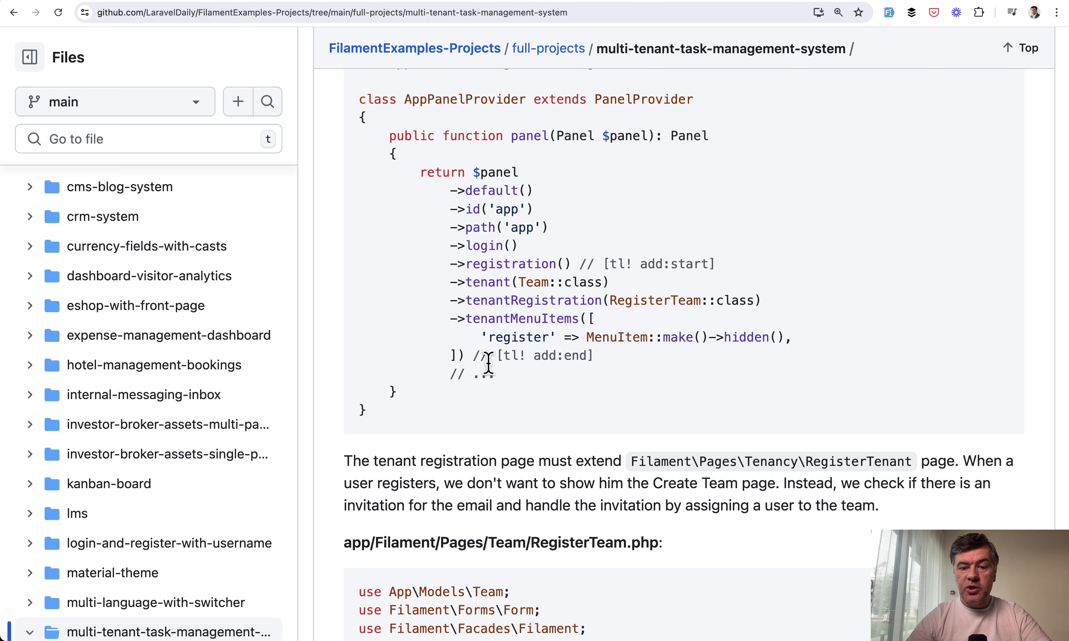
{"action": "scroll", "scroll_direction": "down", "scroll_amount": 3}
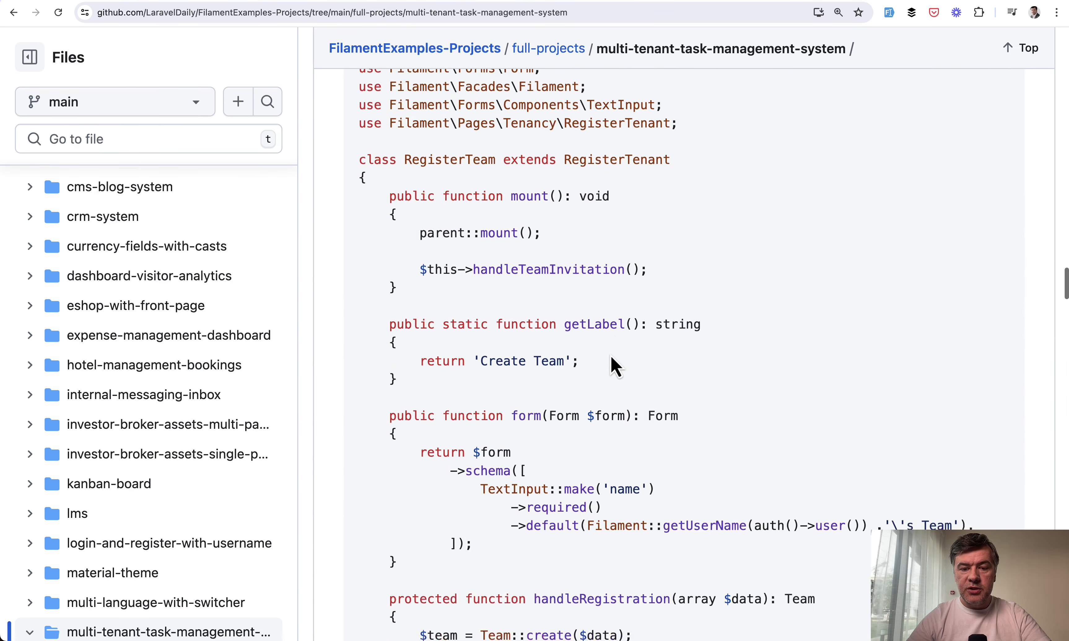
{"action": "scroll", "scroll_direction": "down", "scroll_amount": 3}
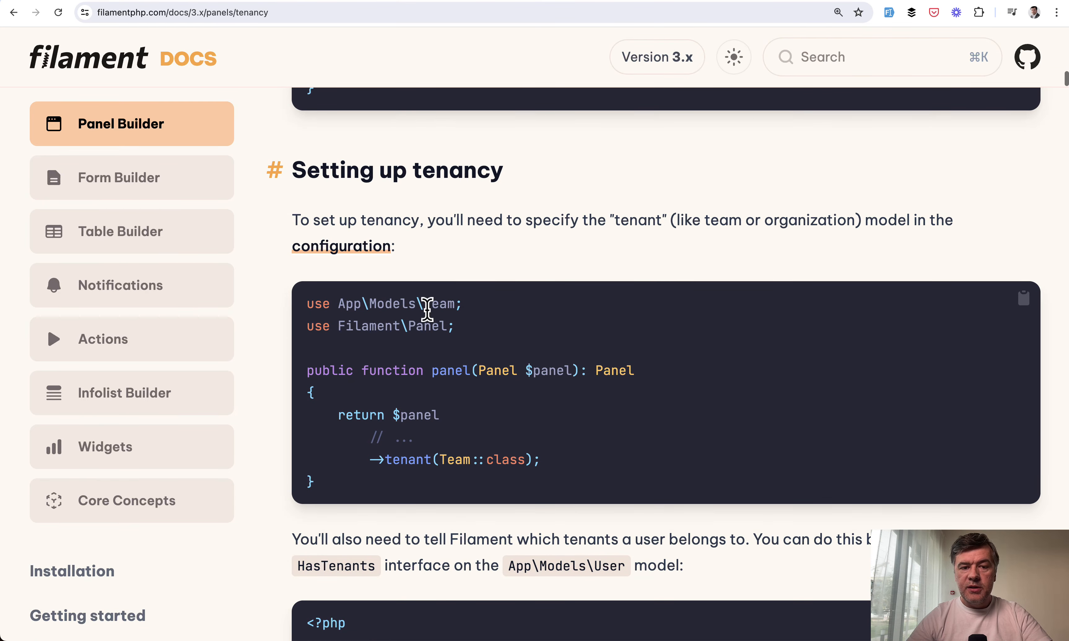
Scroll the tenancy docs through Setting up tenancy and the User model to the RegisterTeam handleRegistration example
{"action": "scroll", "scroll_direction": "down", "scroll_amount": 3}
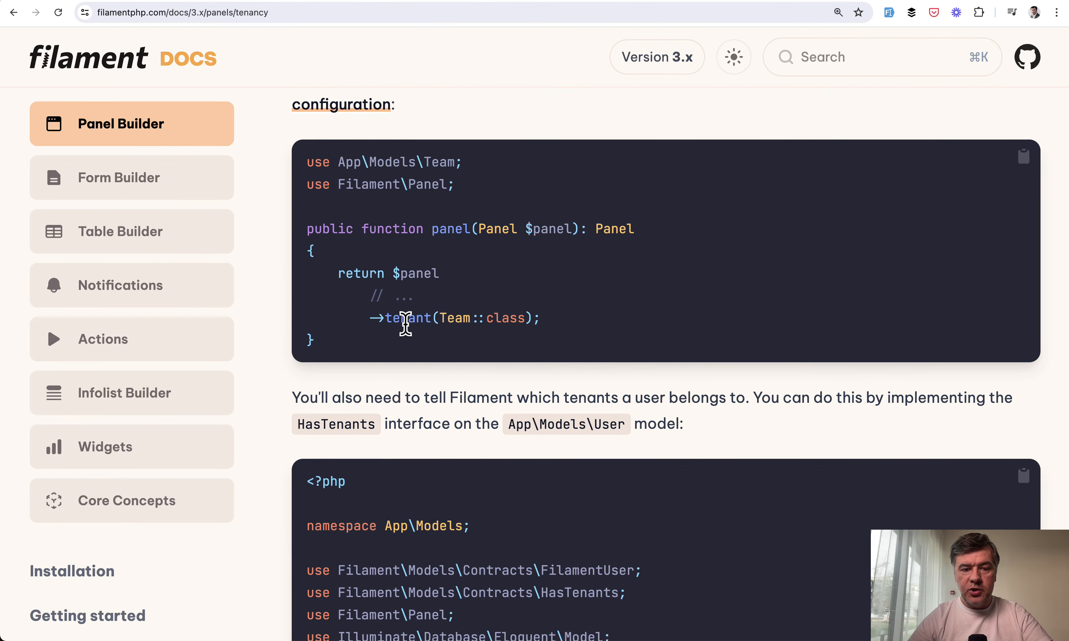
{"action": "scroll", "scroll_direction": "down", "scroll_amount": 3}
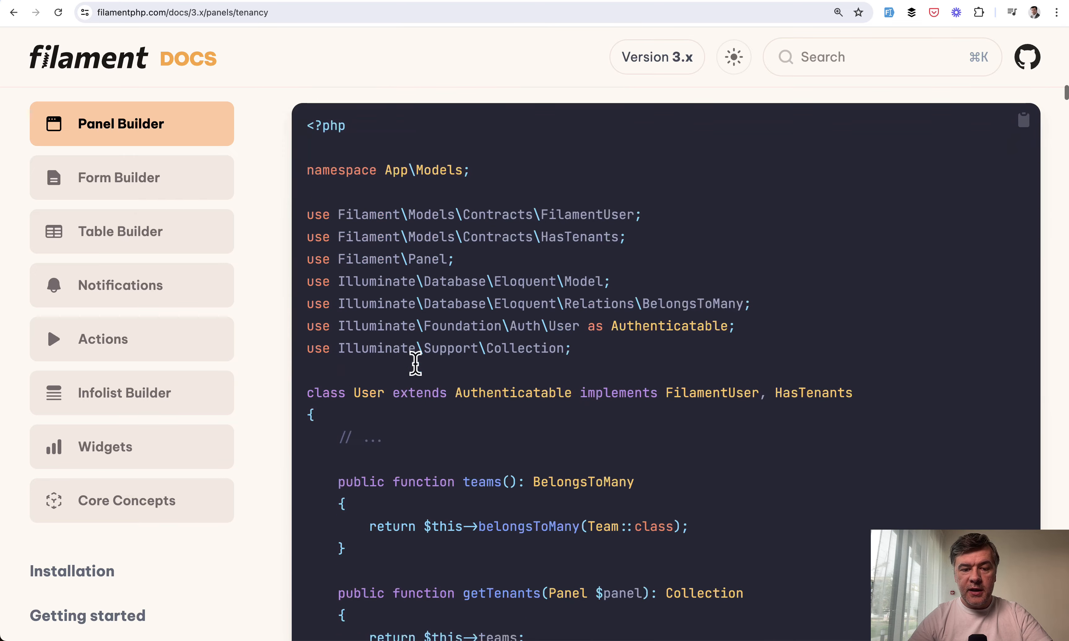
{"action": "scroll", "scroll_direction": "down", "scroll_amount": 3}
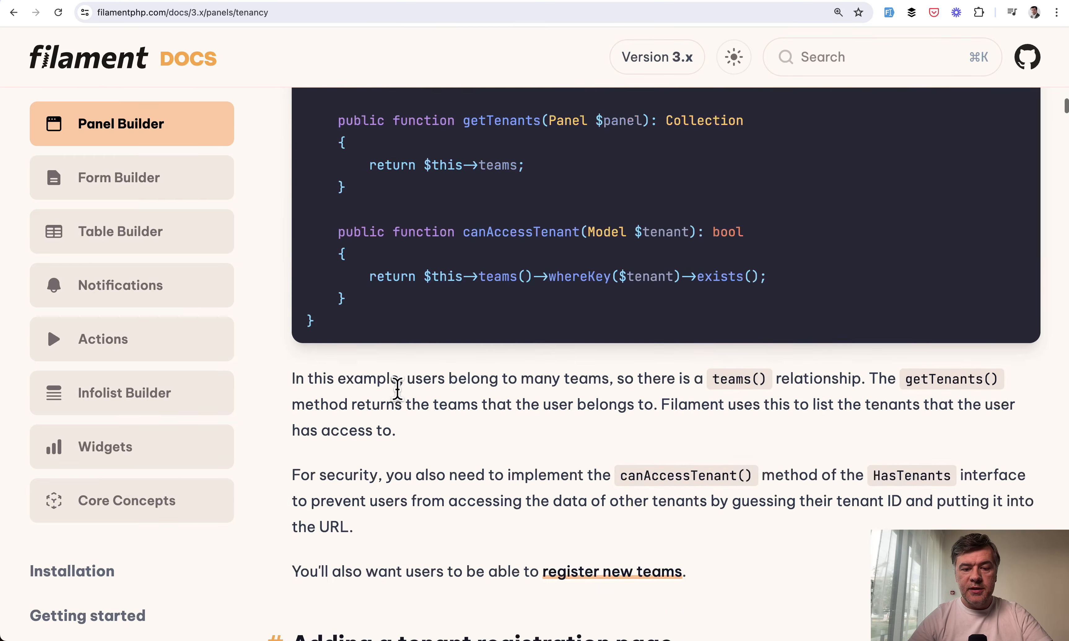
{"action": "scroll", "scroll_direction": "down", "scroll_amount": 3}
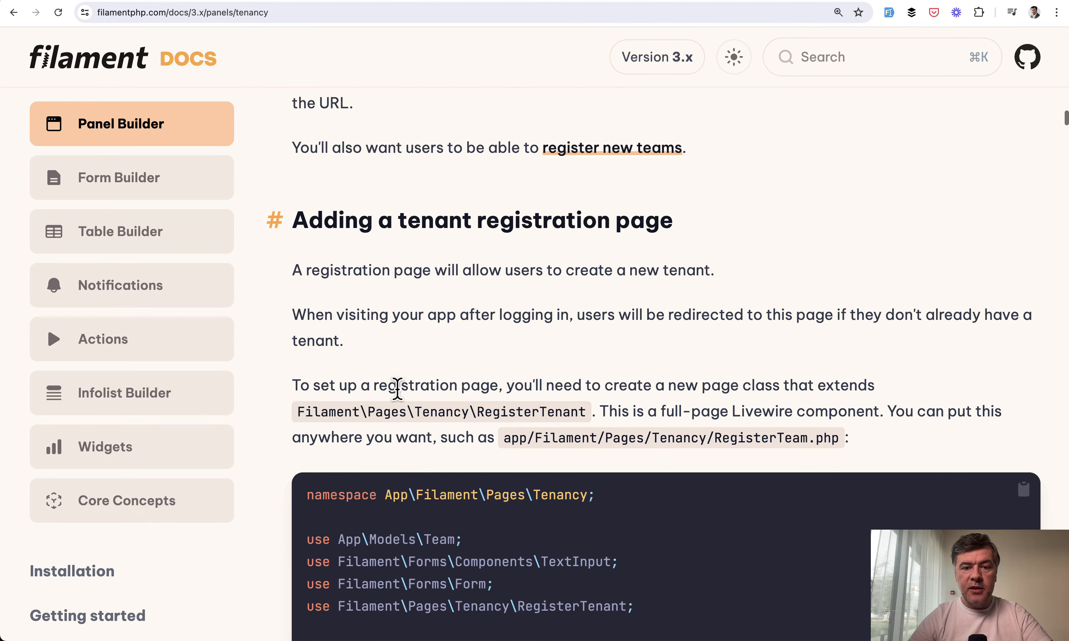
{"action": "scroll", "scroll_direction": "down", "scroll_amount": 3}
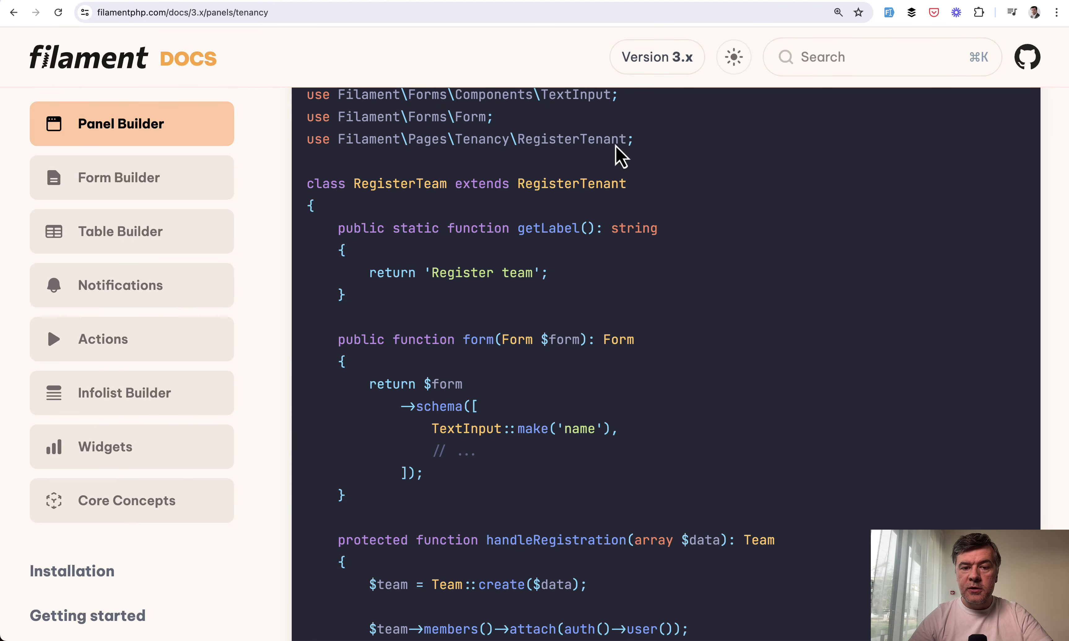
{"action": "scroll", "scroll_direction": "down", "scroll_amount": 3}
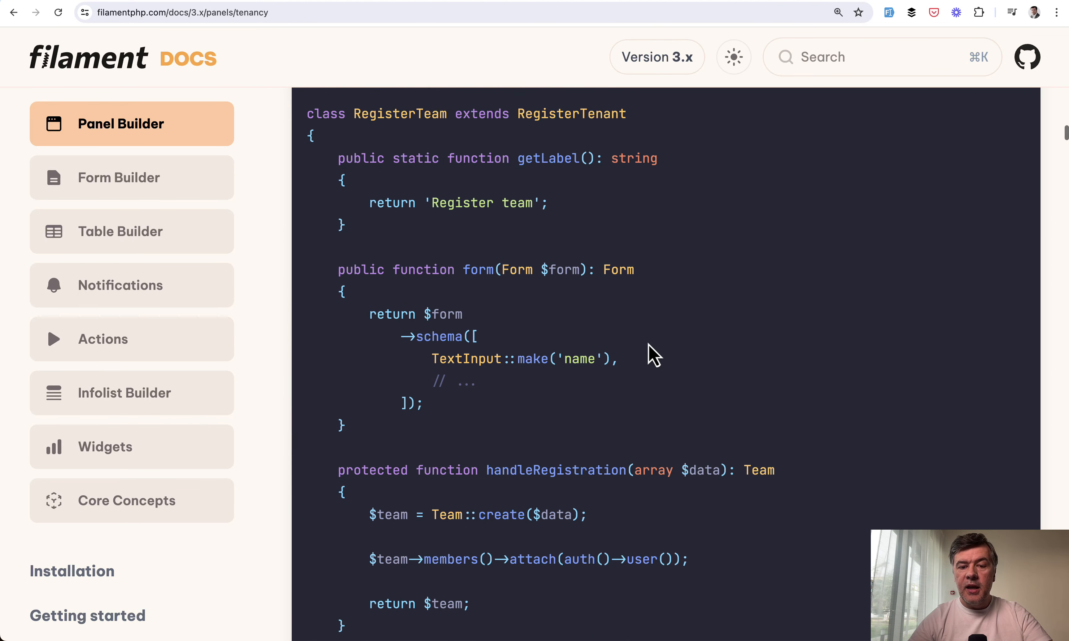
{"action": "scroll", "scroll_direction": "down", "scroll_amount": 3}
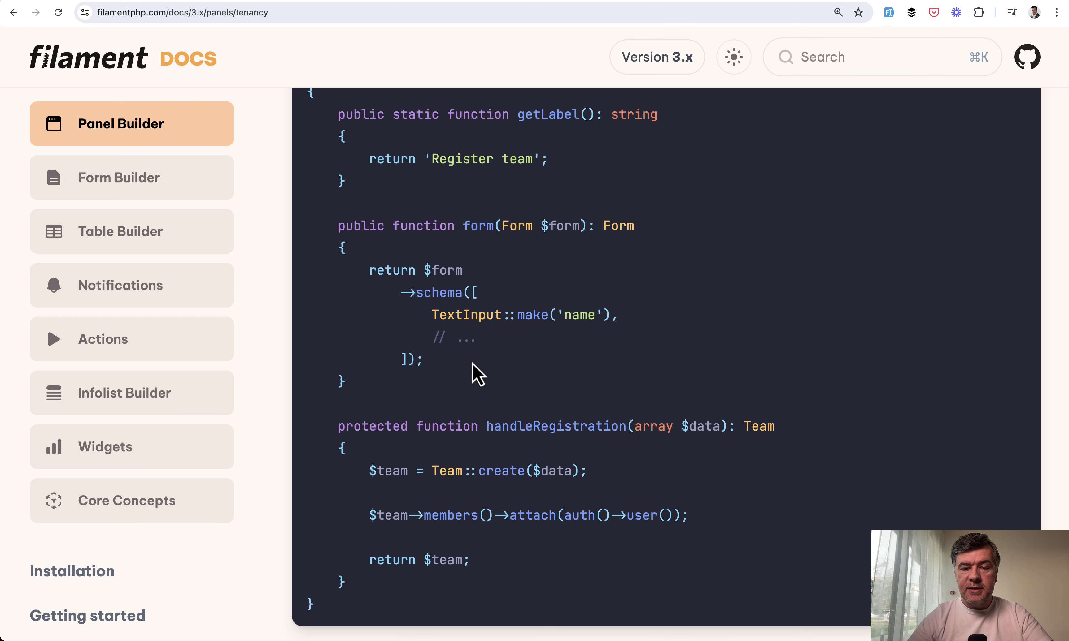
{"action": "scroll", "scroll_direction": "down", "scroll_amount": 3}
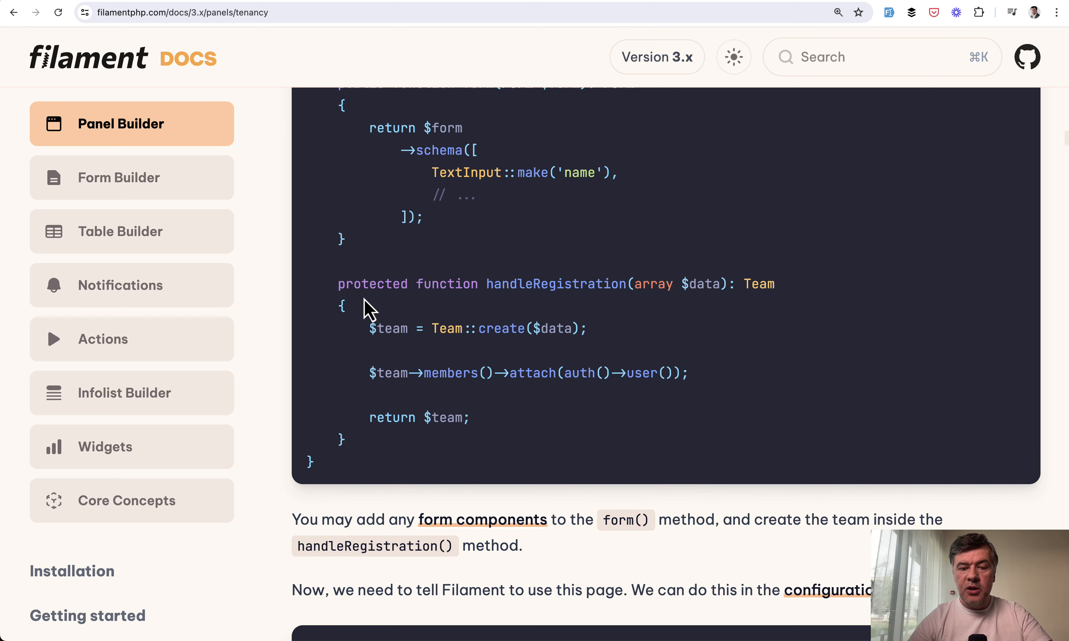
{"action": "mouse_move", "coordinate": [581, 354]}
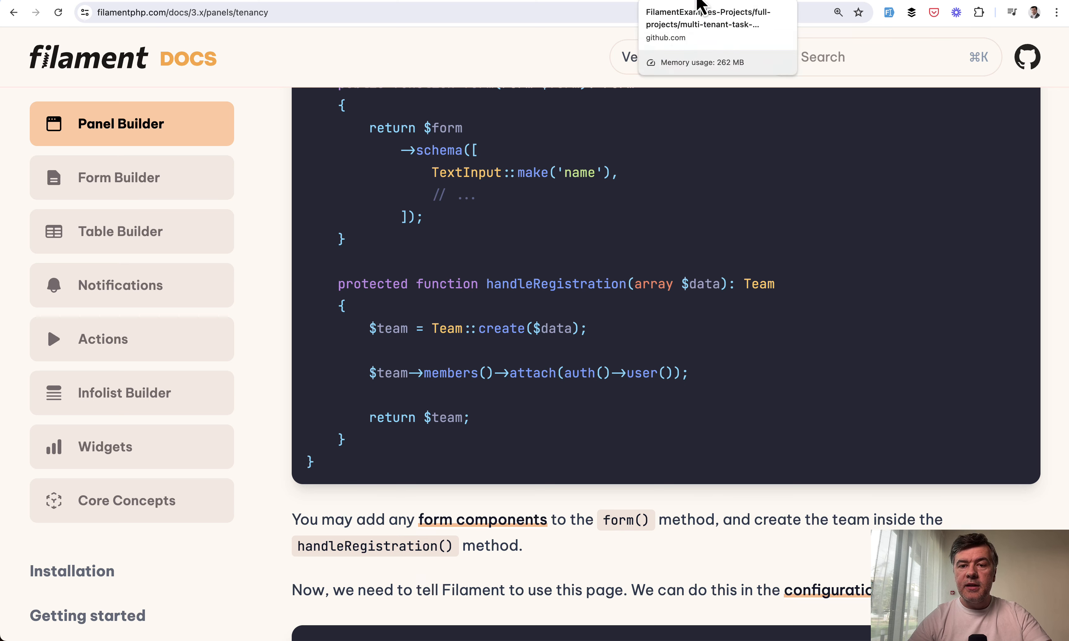
Back in the GitHub README, scroll through RegisterTeam's handleTeamInvitation code to the AppPanelProvider tenant profile registration
{"action": "left_click", "coordinate": [701, 6]}
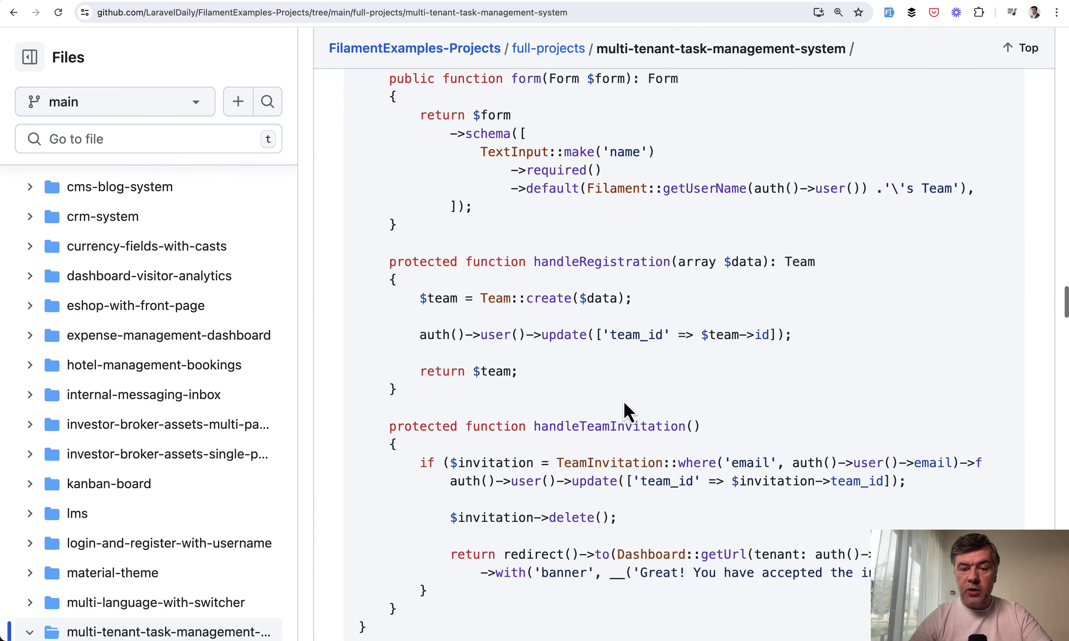
{"action": "scroll", "scroll_direction": "down", "scroll_amount": 3}
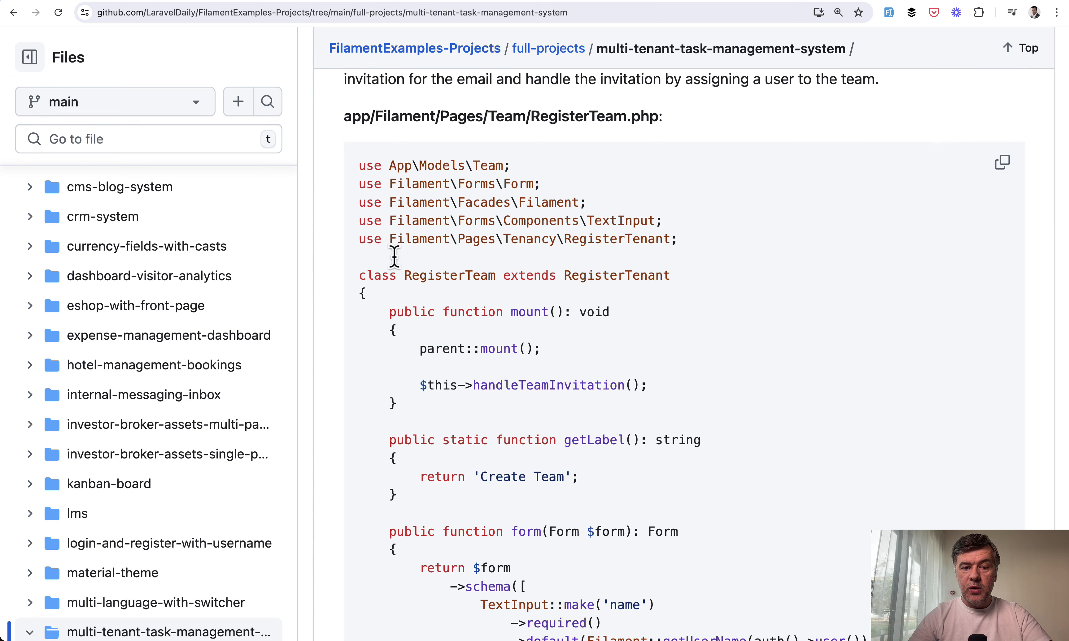
{"action": "mouse_move", "coordinate": [738, 366]}
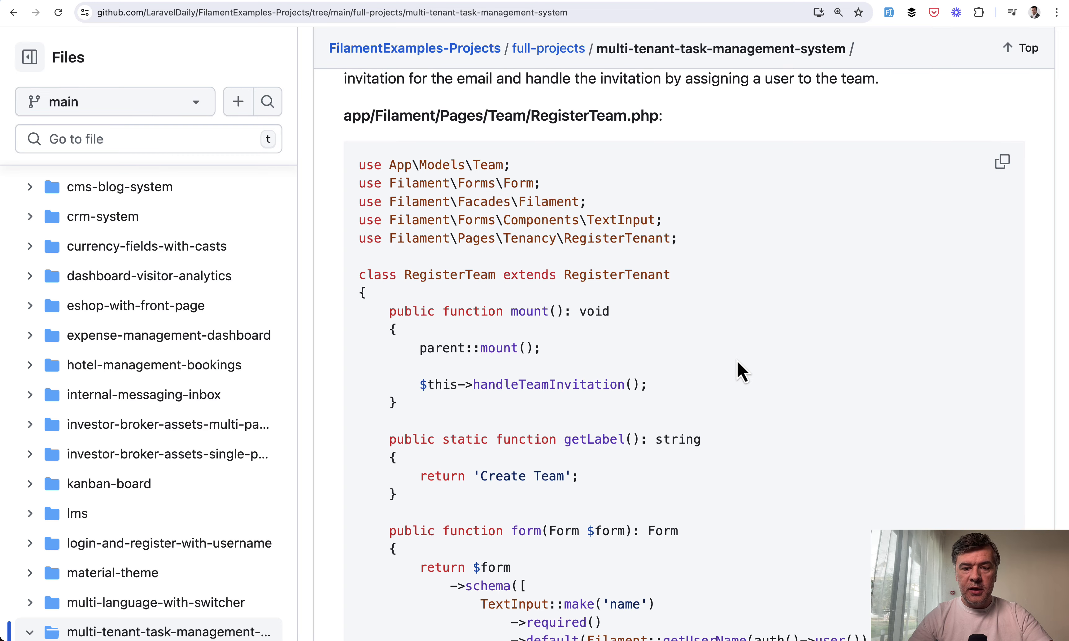
{"action": "scroll", "scroll_direction": "down", "scroll_amount": 3}
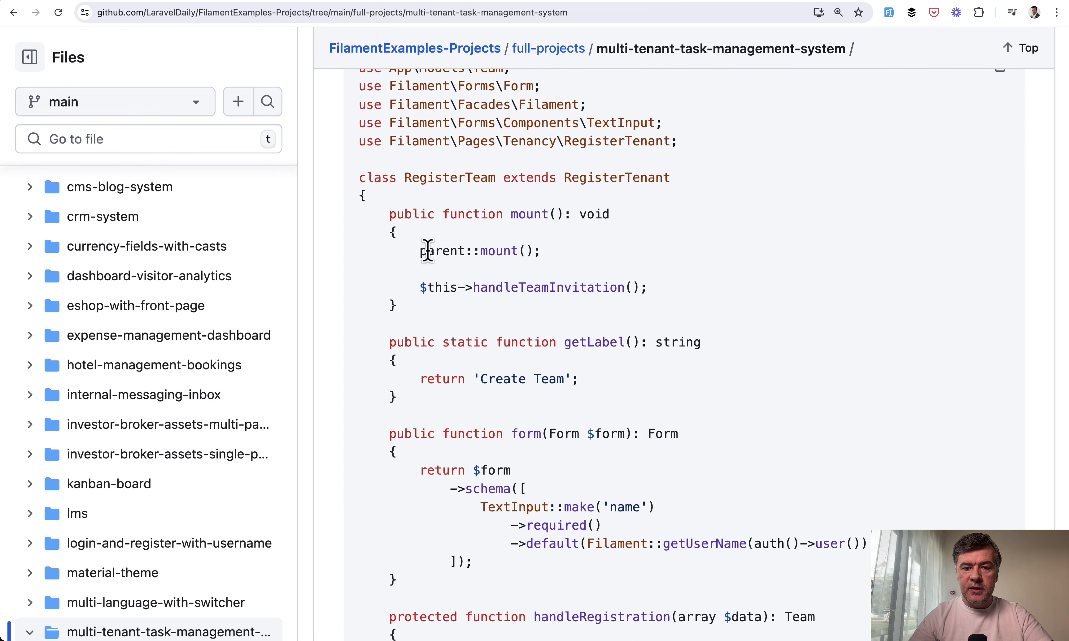
{"action": "mouse_move", "coordinate": [523, 288]}
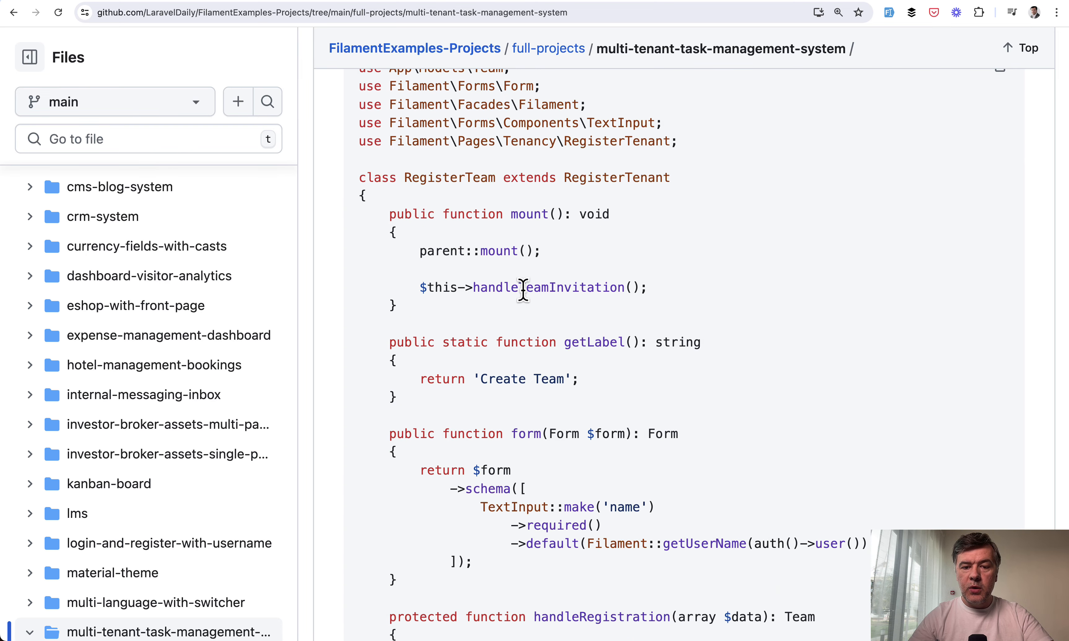
{"action": "scroll", "scroll_direction": "down", "scroll_amount": 3}
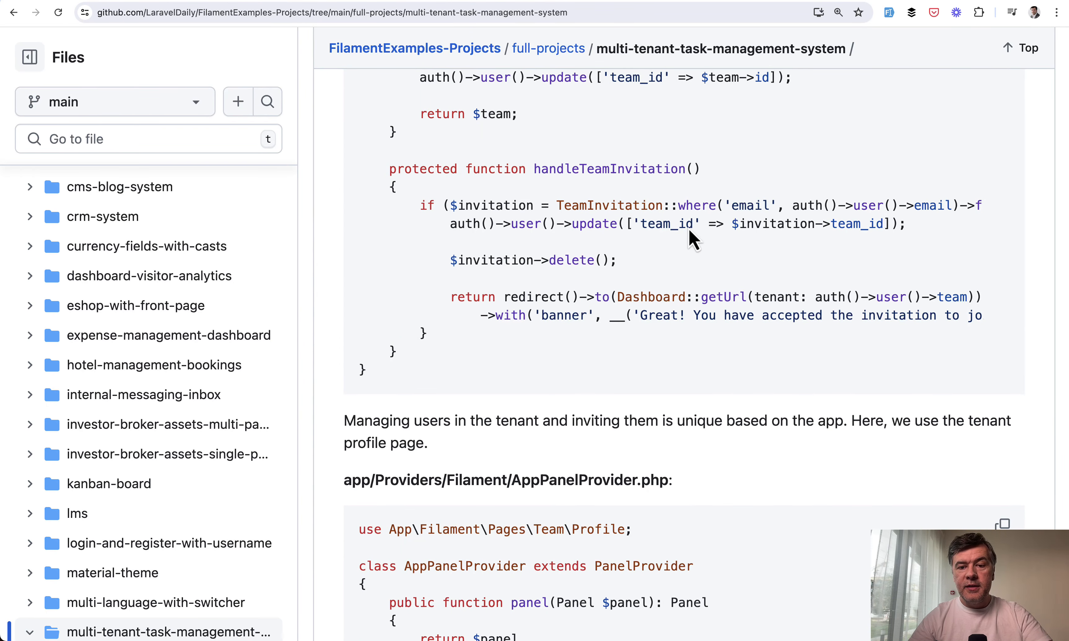
{"action": "mouse_move", "coordinate": [732, 307]}
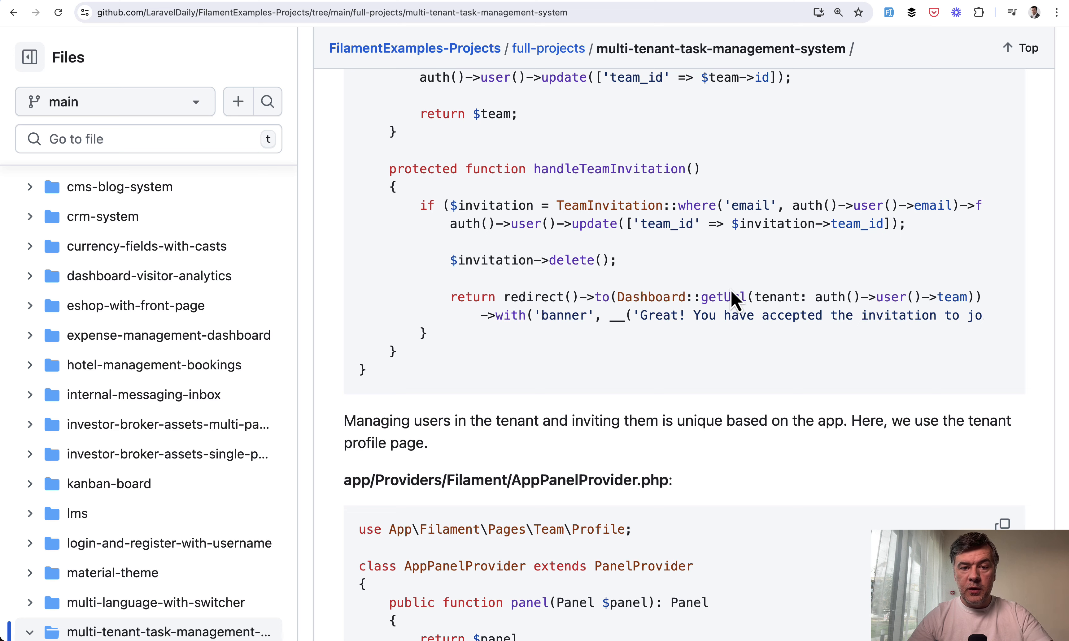
{"action": "mouse_move", "coordinate": [474, 297]}
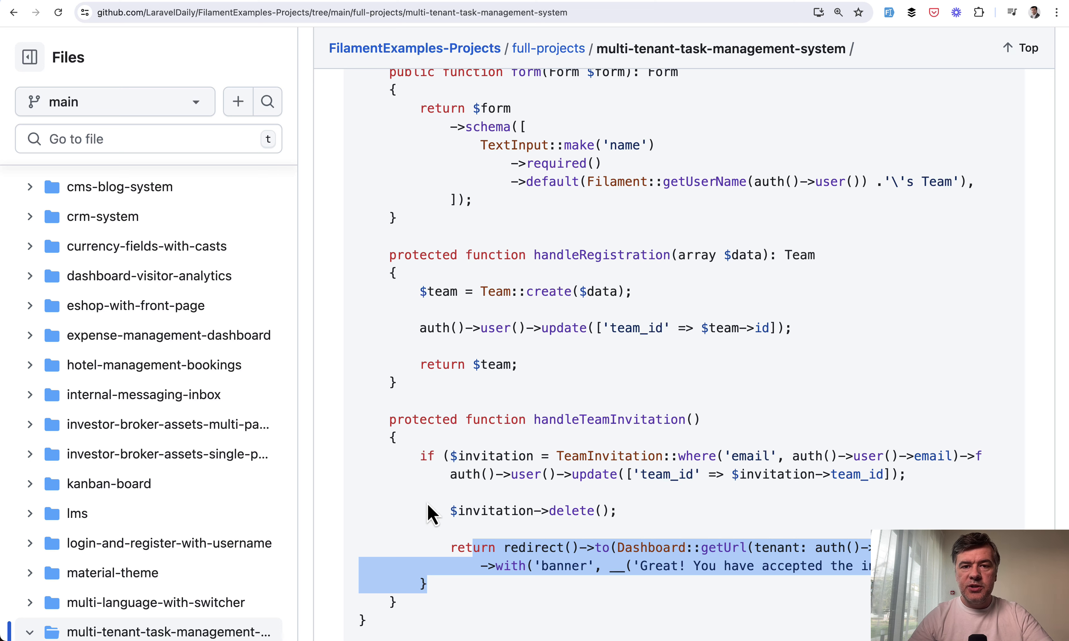
{"action": "scroll", "scroll_direction": "down", "scroll_amount": 3}
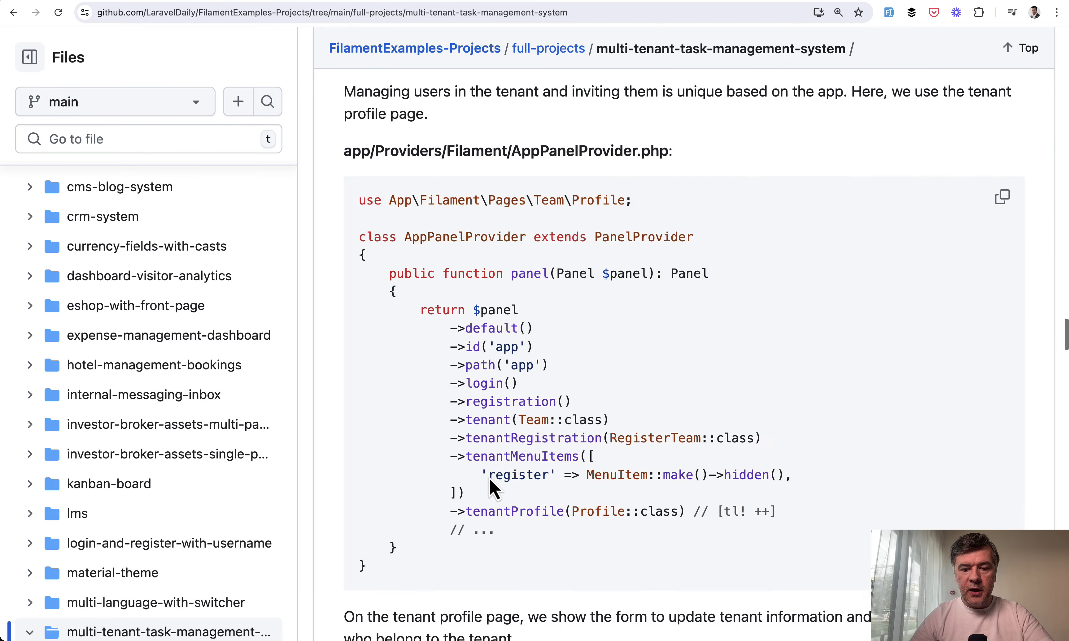
{"action": "scroll", "scroll_direction": "down", "scroll_amount": 3}
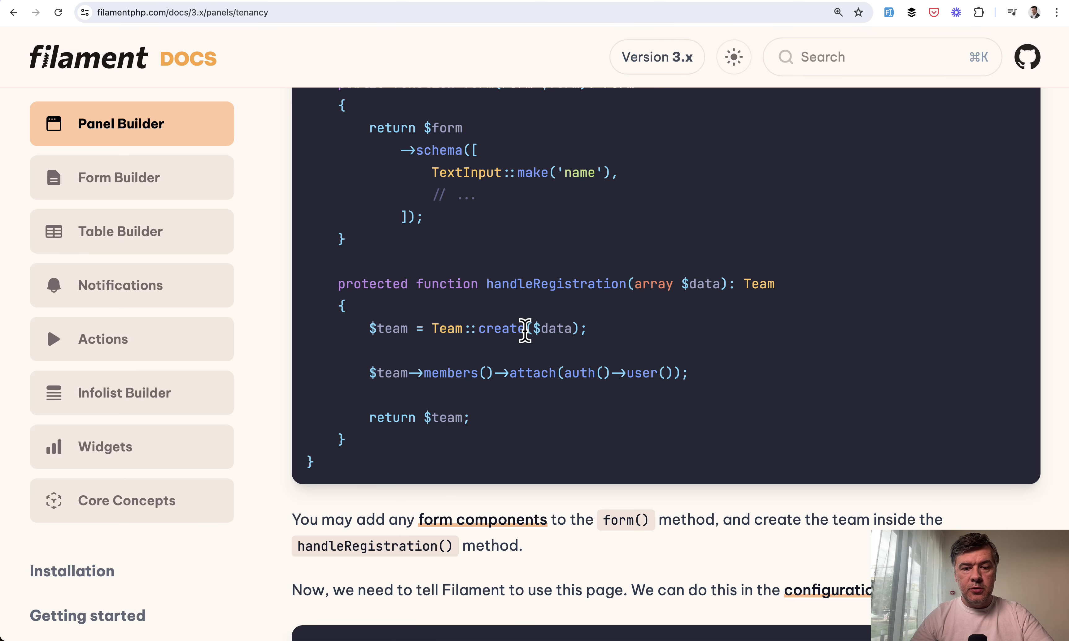
Scroll the tenancy docs to Adding a tenant profile page and its EditTeamProfile example
{"action": "scroll", "scroll_direction": "down", "scroll_amount": 3}
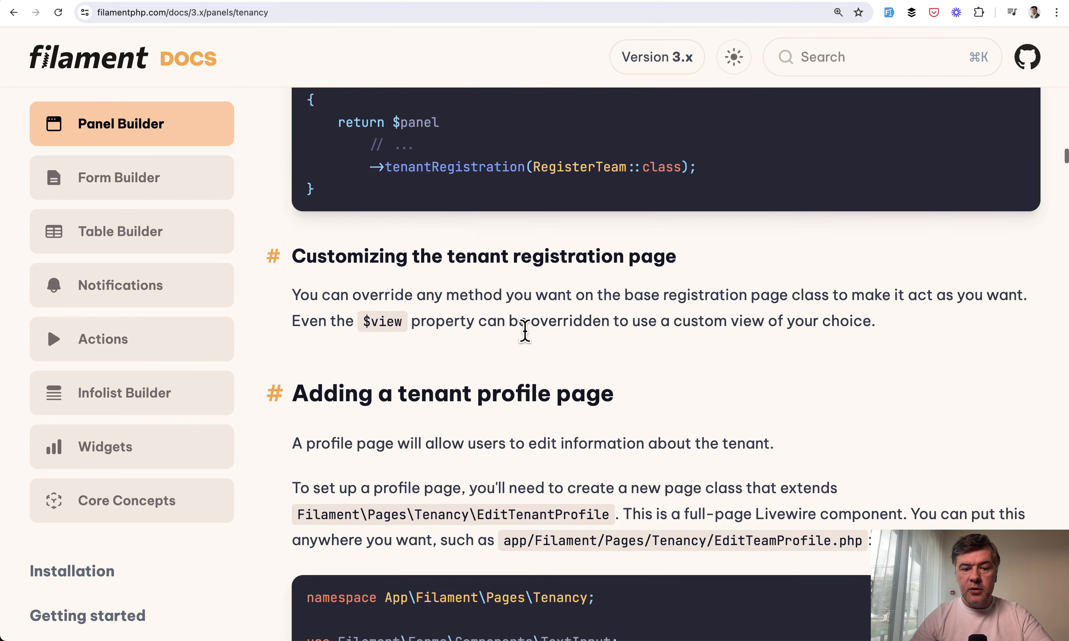
{"action": "scroll", "scroll_direction": "down", "scroll_amount": 3}
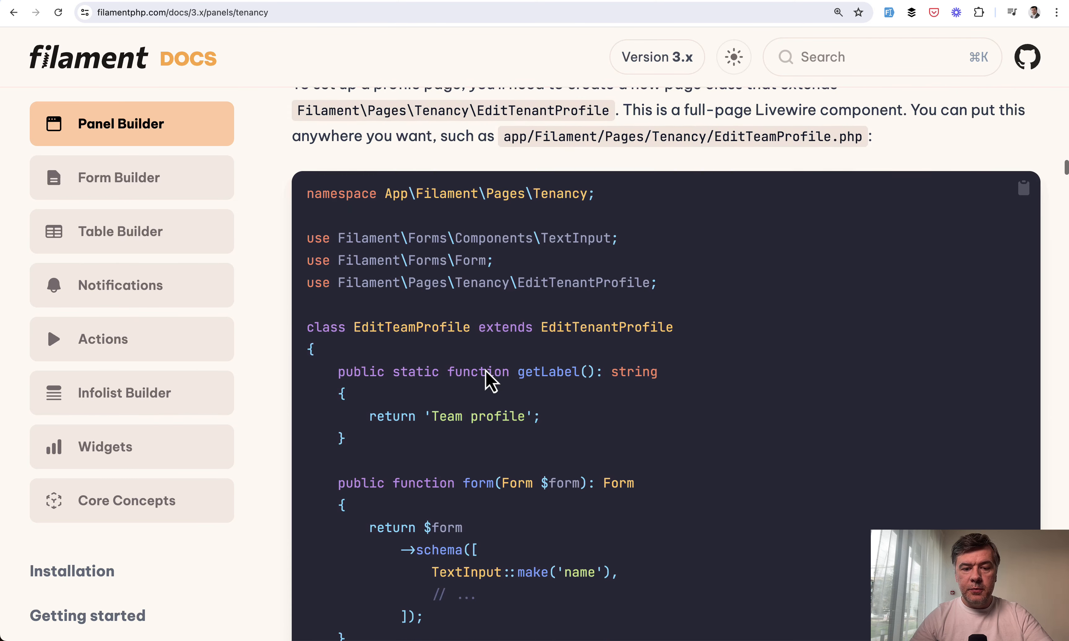
{"action": "scroll", "scroll_direction": "down", "scroll_amount": 3}
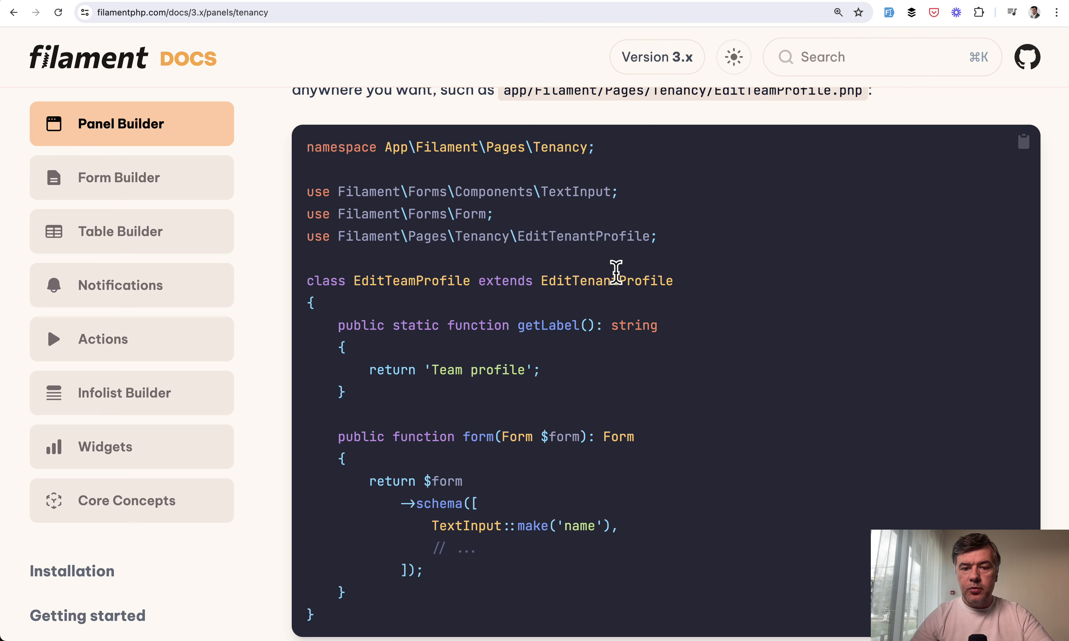
{"action": "mouse_move", "coordinate": [557, 272]}
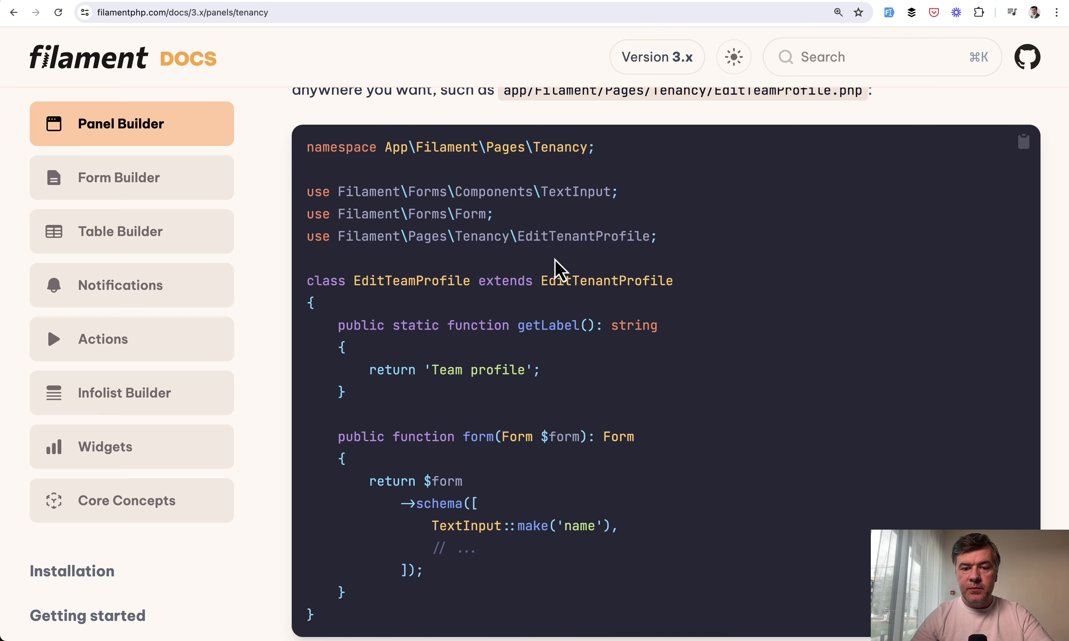
{"action": "scroll", "scroll_direction": "down", "scroll_amount": 3}
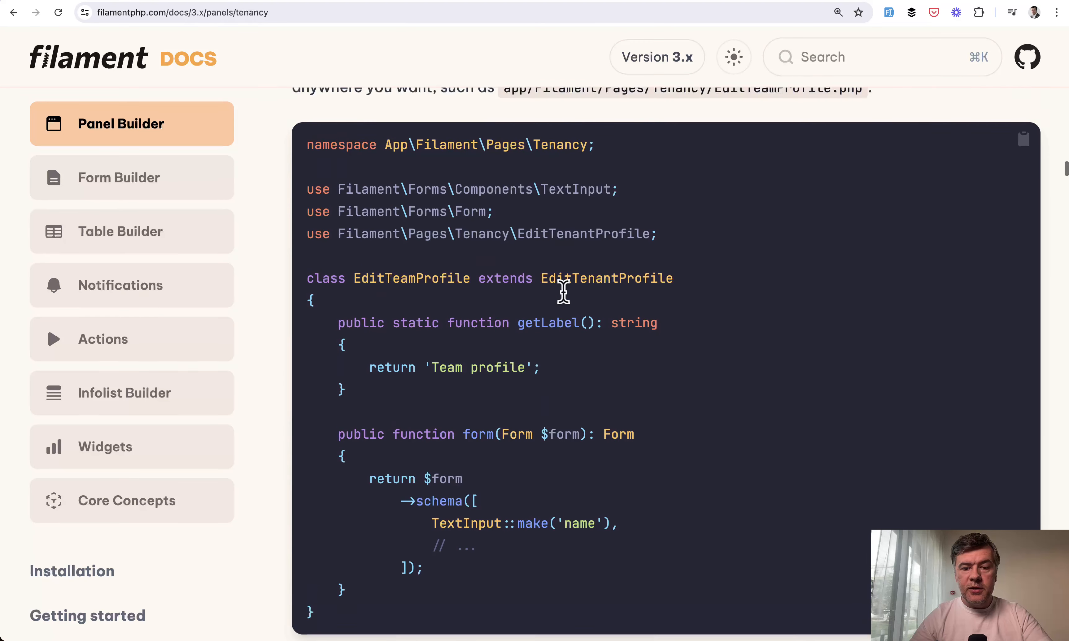
{"action": "scroll", "scroll_direction": "down", "scroll_amount": 3}
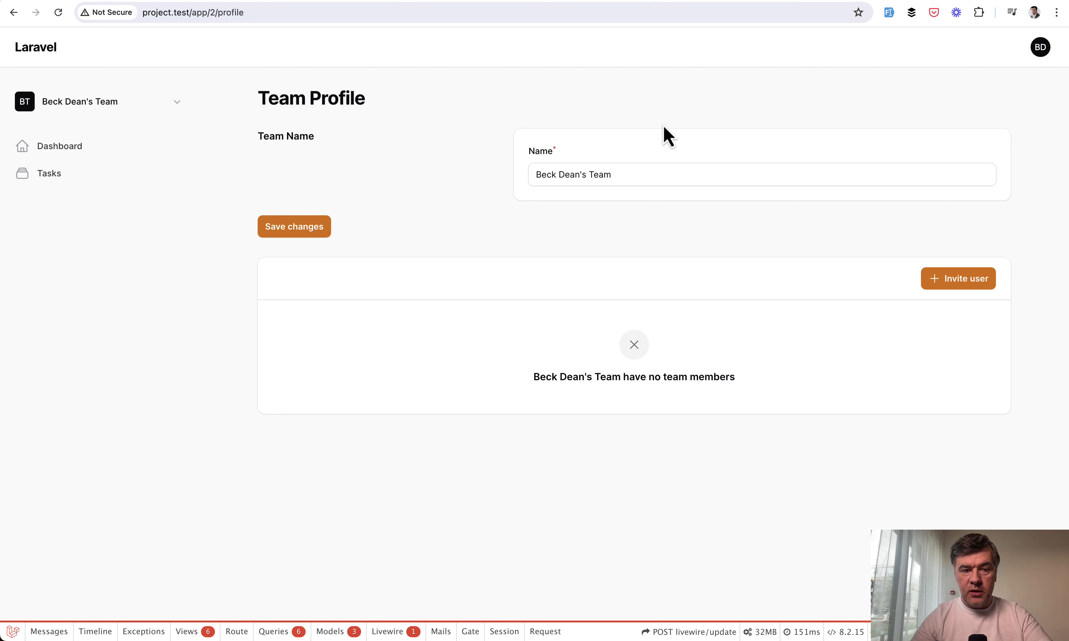
{"action": "mouse_move", "coordinate": [561, 482]}
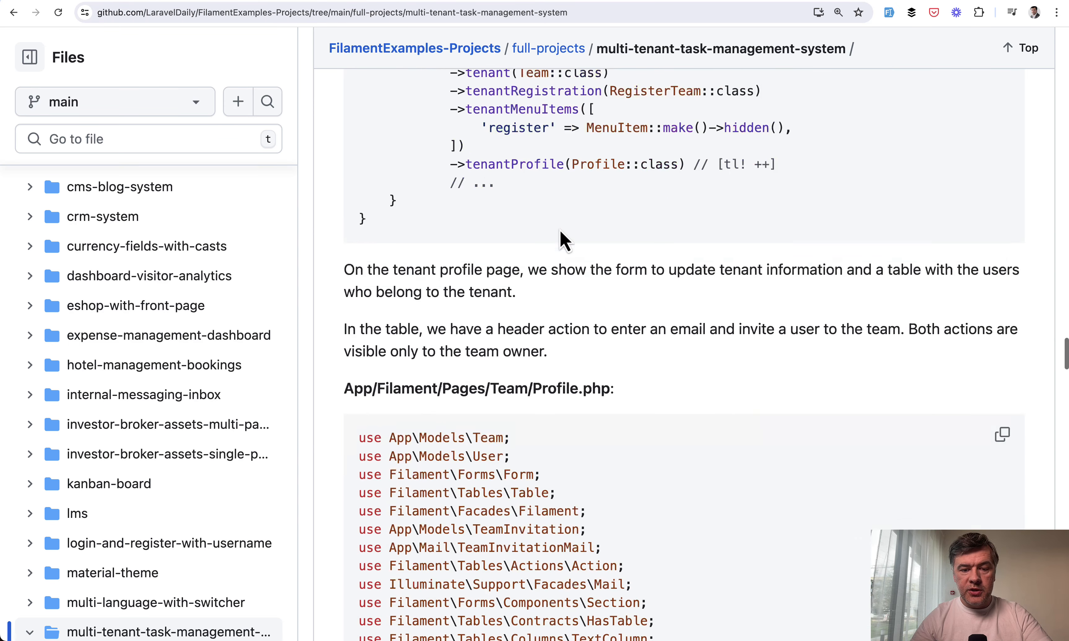
Scroll the README's Profile.php code through the team members table and its Remove action
{"action": "scroll", "scroll_direction": "down", "scroll_amount": 3}
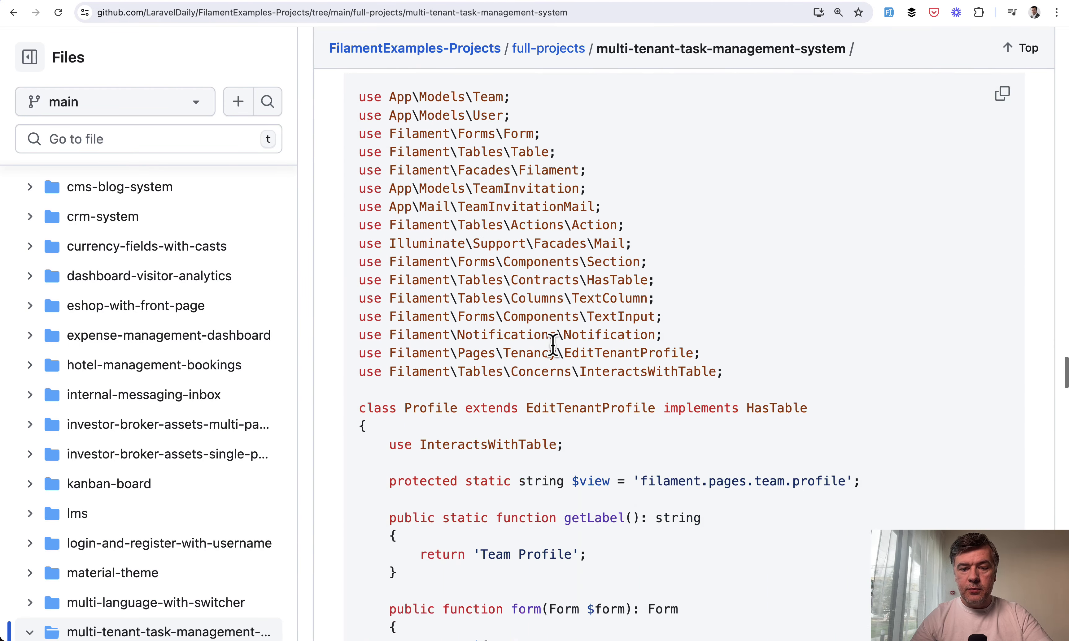
{"action": "scroll", "scroll_direction": "down", "scroll_amount": 3}
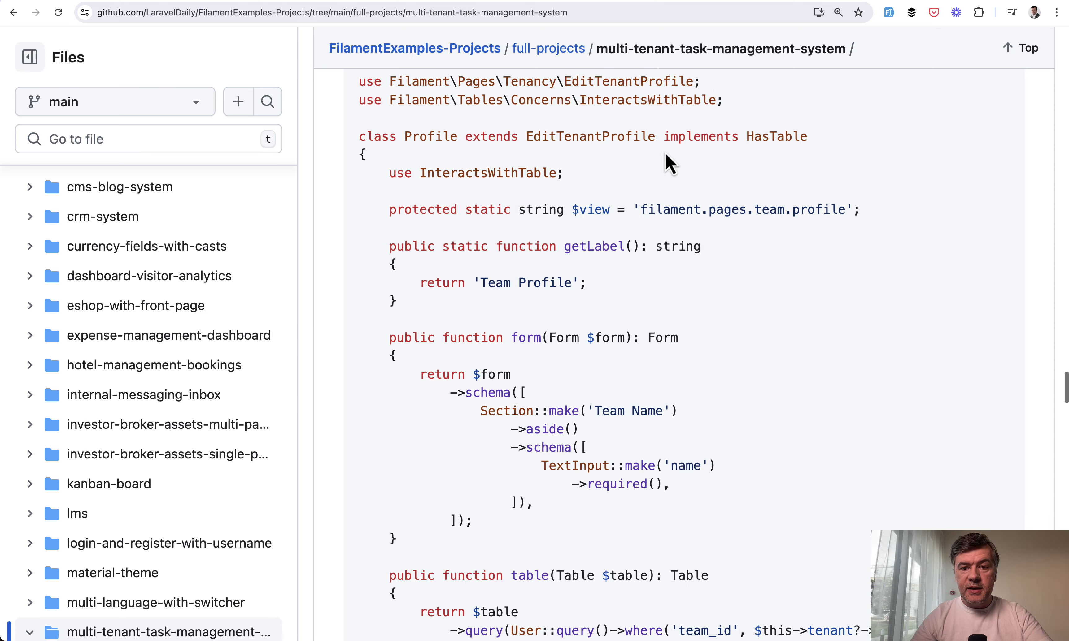
{"action": "mouse_move", "coordinate": [415, 174]}
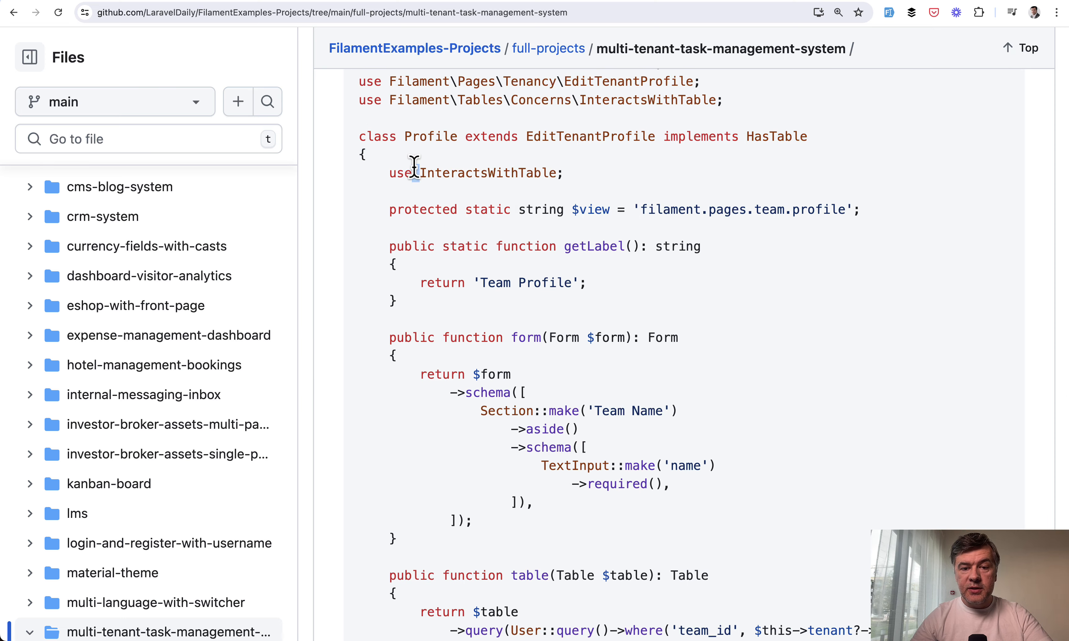
{"action": "scroll", "scroll_direction": "down", "scroll_amount": 3}
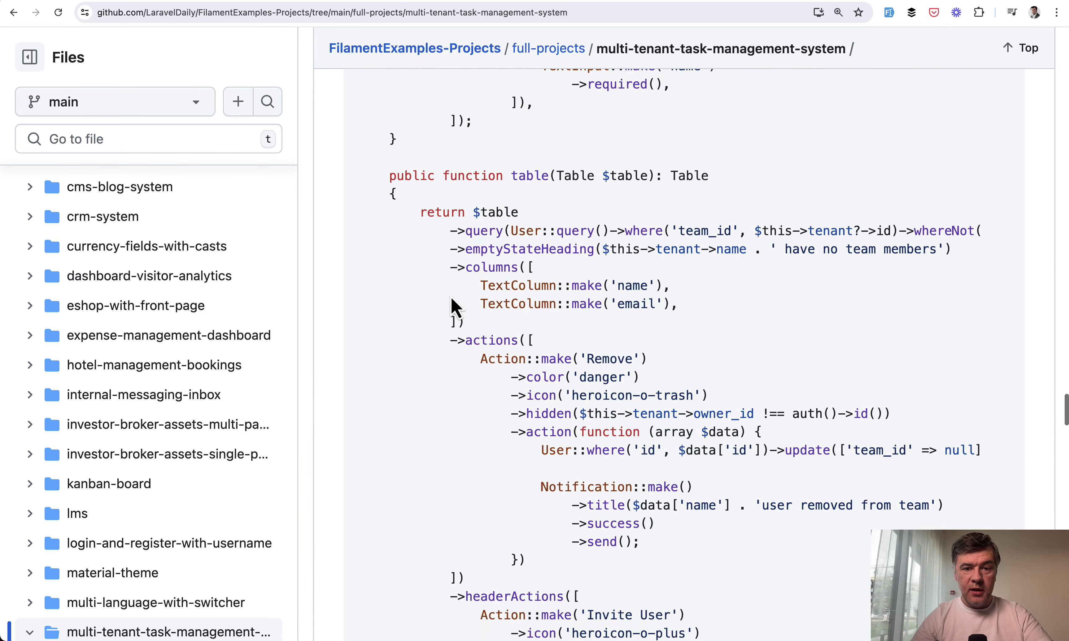
{"action": "mouse_move", "coordinate": [573, 273]}
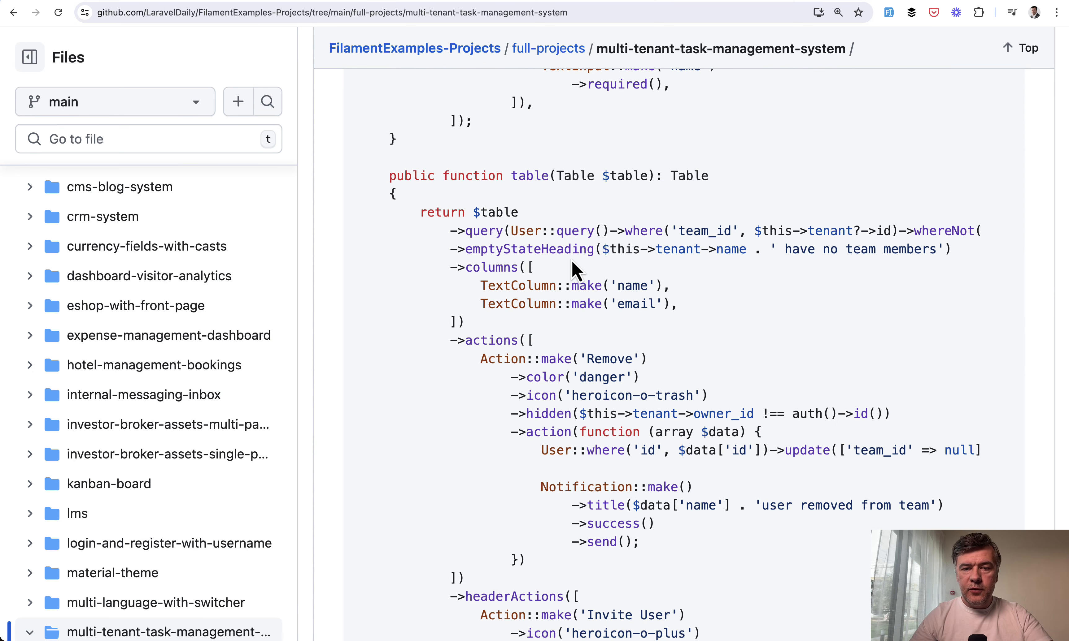
{"action": "mouse_move", "coordinate": [522, 346]}
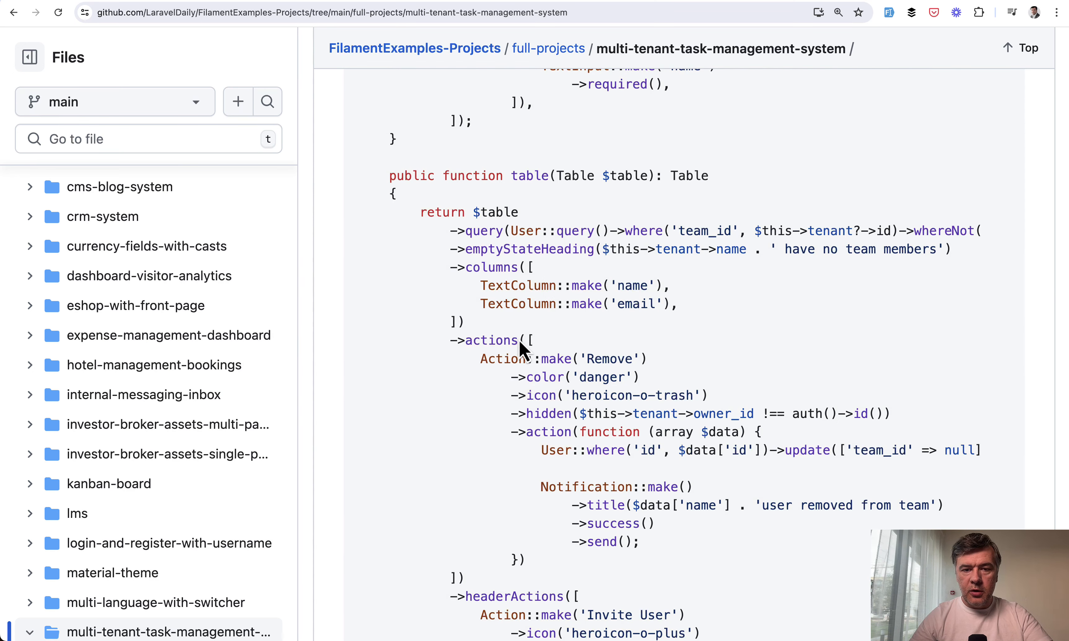
{"action": "scroll", "scroll_direction": "down", "scroll_amount": 3}
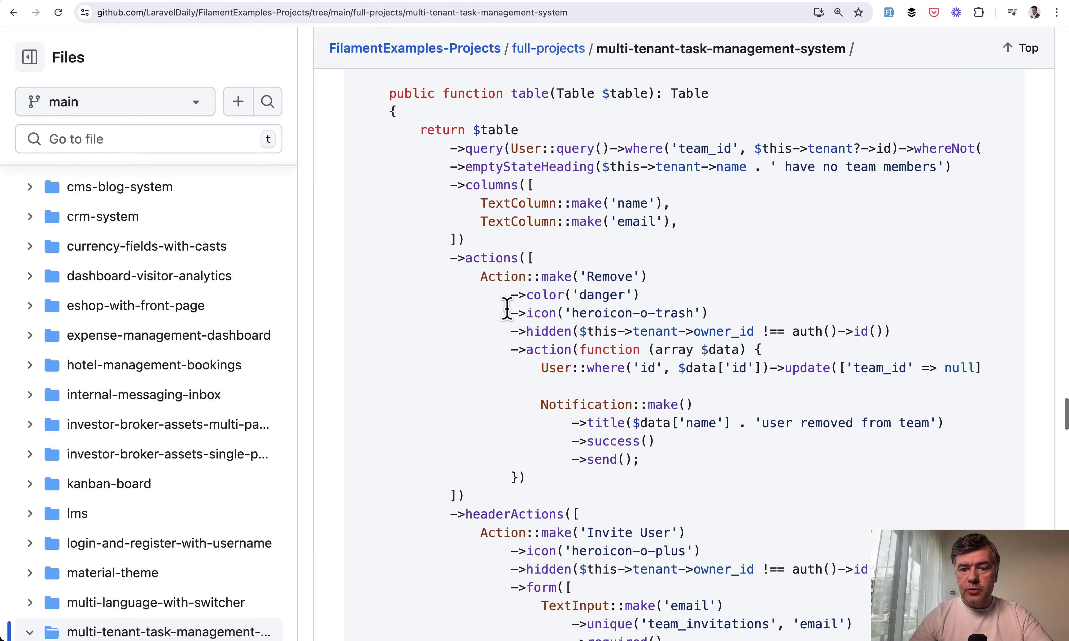
Continue through the Invite User header action down to the invitation mail code
{"action": "scroll", "scroll_direction": "down", "scroll_amount": 3}
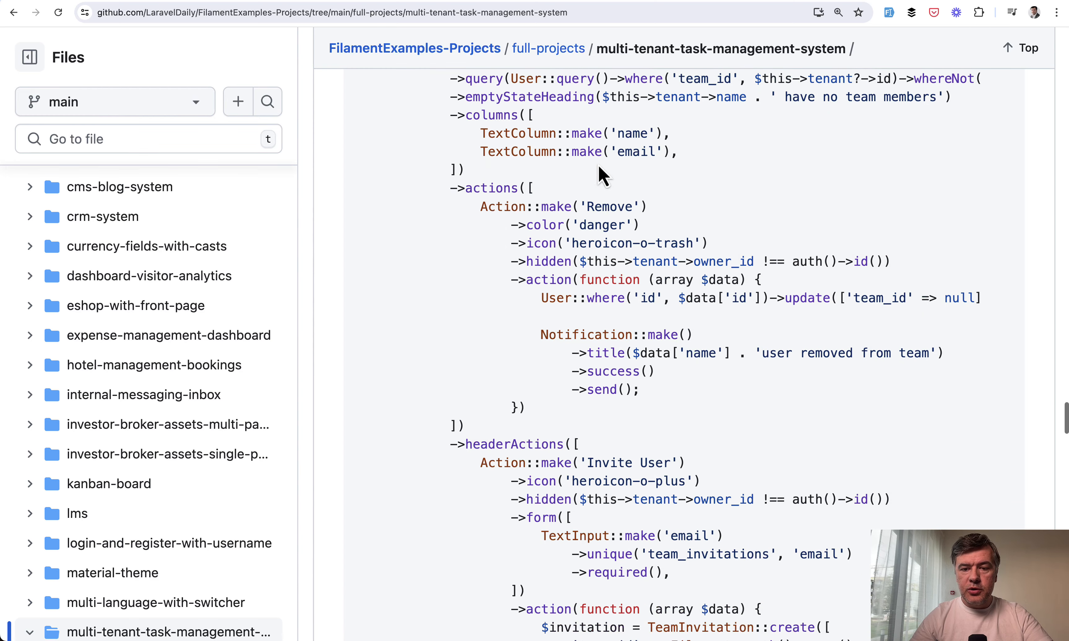
{"action": "scroll", "scroll_direction": "down", "scroll_amount": 3}
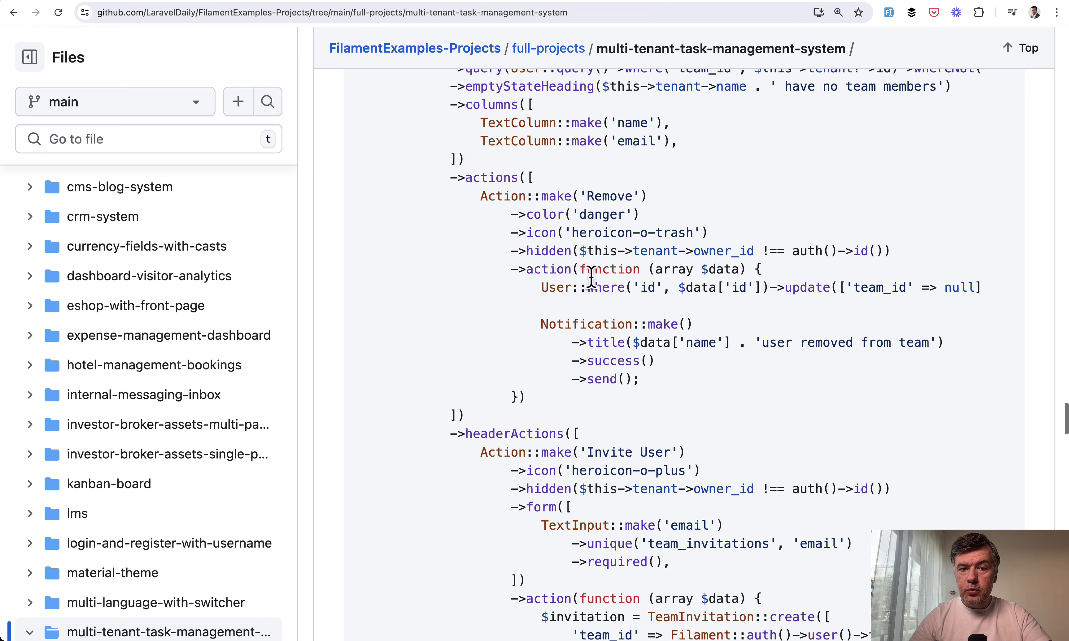
{"action": "scroll", "scroll_direction": "down", "scroll_amount": 3}
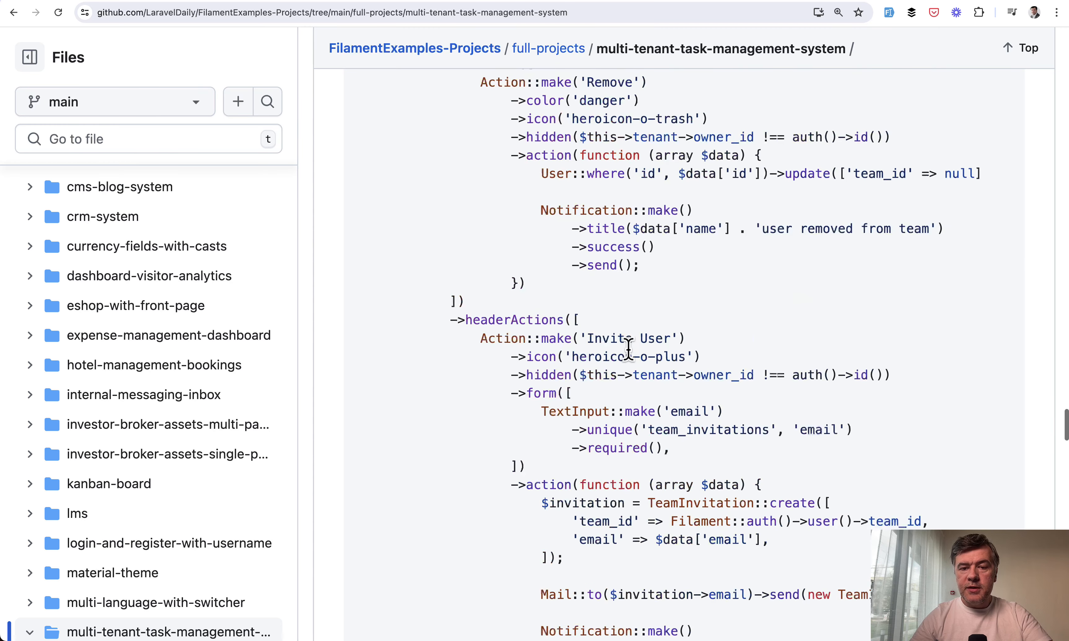
{"action": "scroll", "scroll_direction": "down", "scroll_amount": 3}
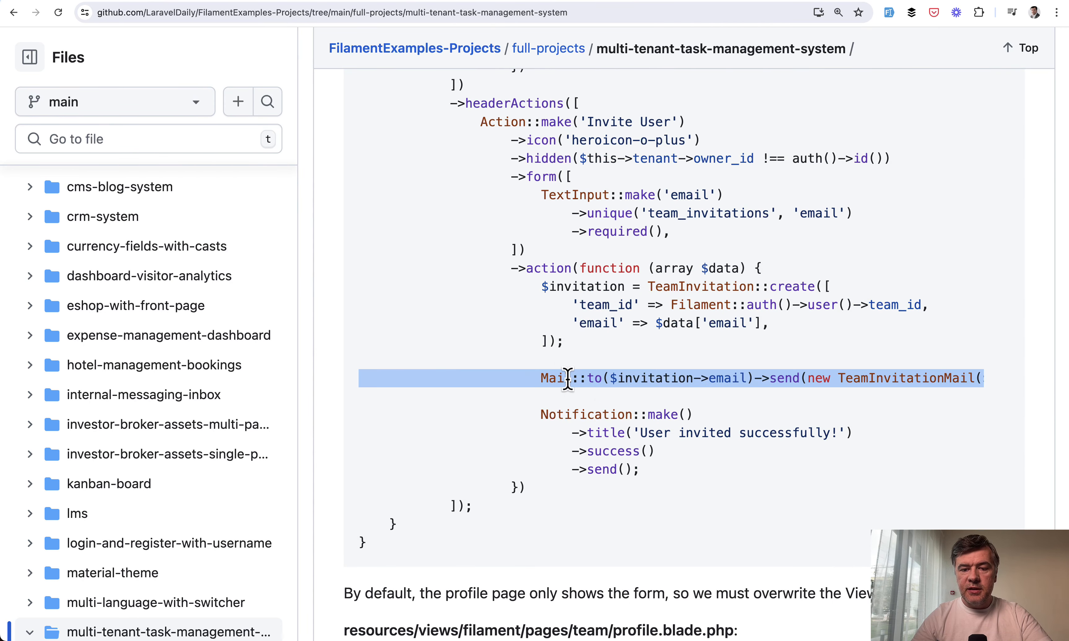
{"action": "scroll", "scroll_direction": "down", "scroll_amount": 3}
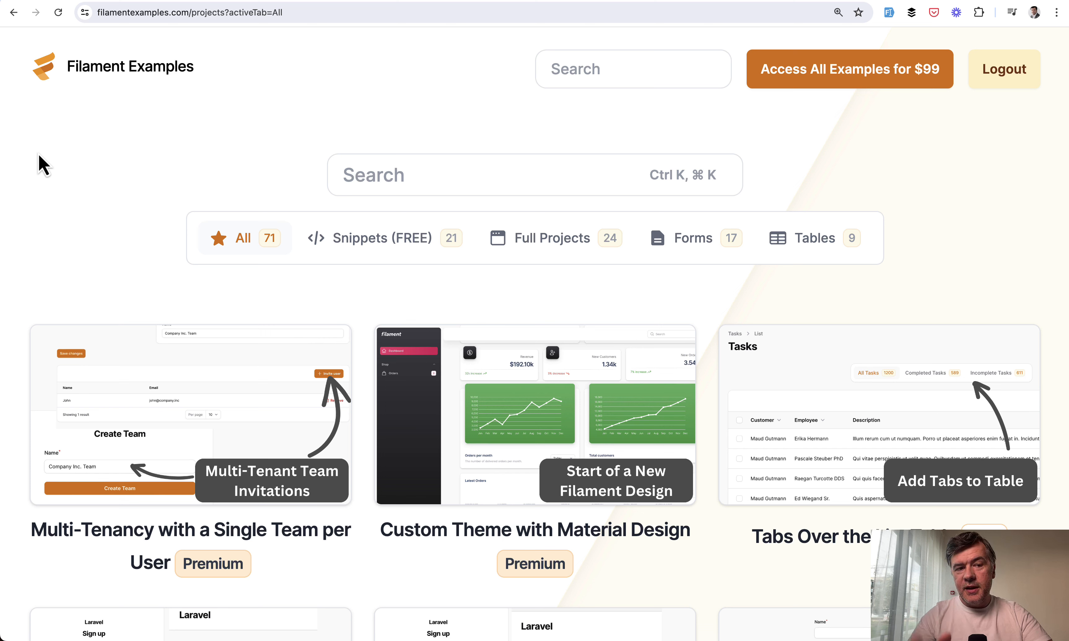
{"action": "mouse_move", "coordinate": [36, 179]}
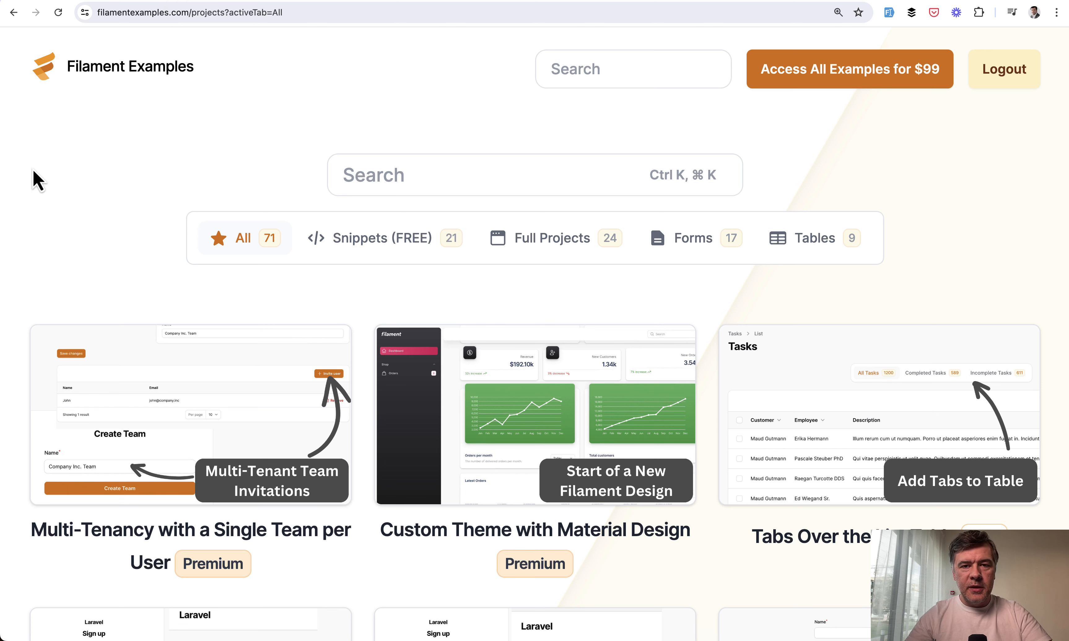